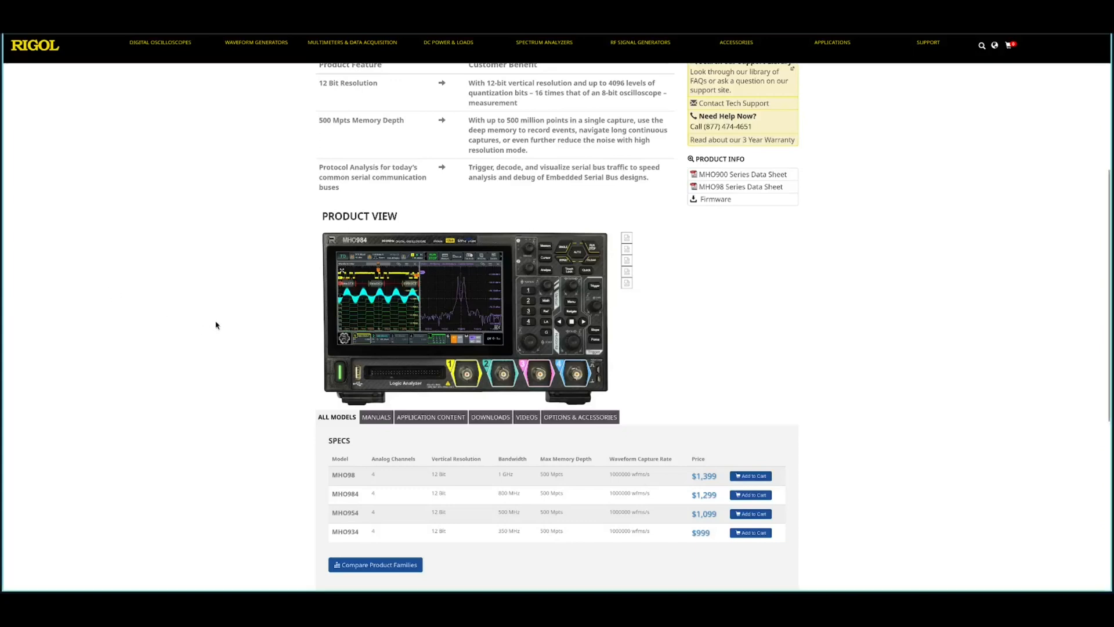
pyautogui.moveTo(331, 480)
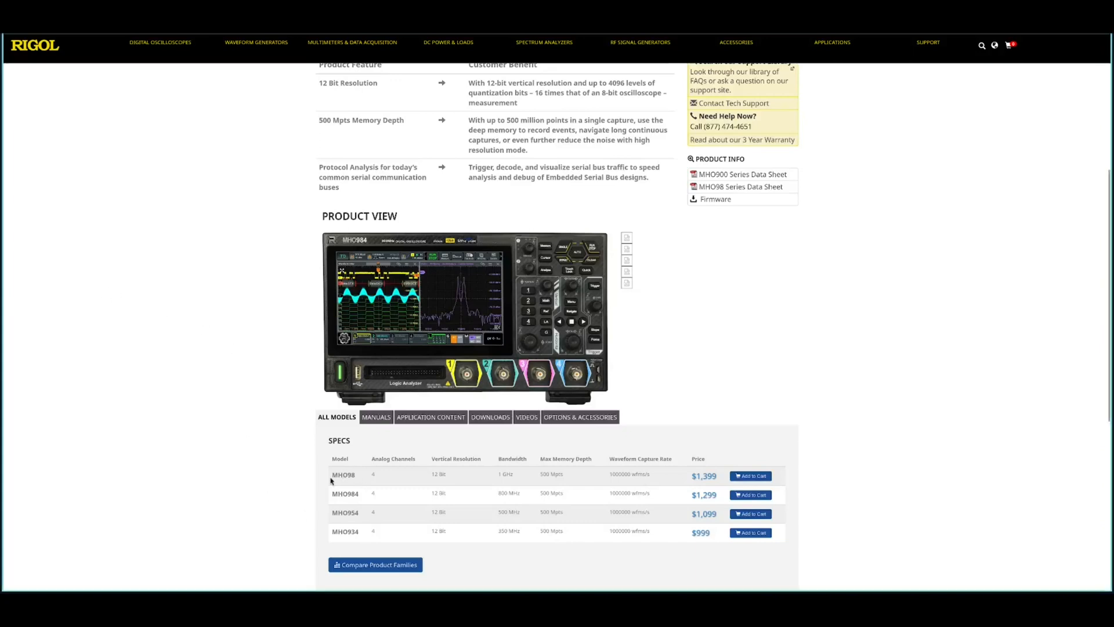
# Step: Browse down the Rigol license activation page and start the Rigol license-activation video
pyautogui.doubleClick(344, 473)
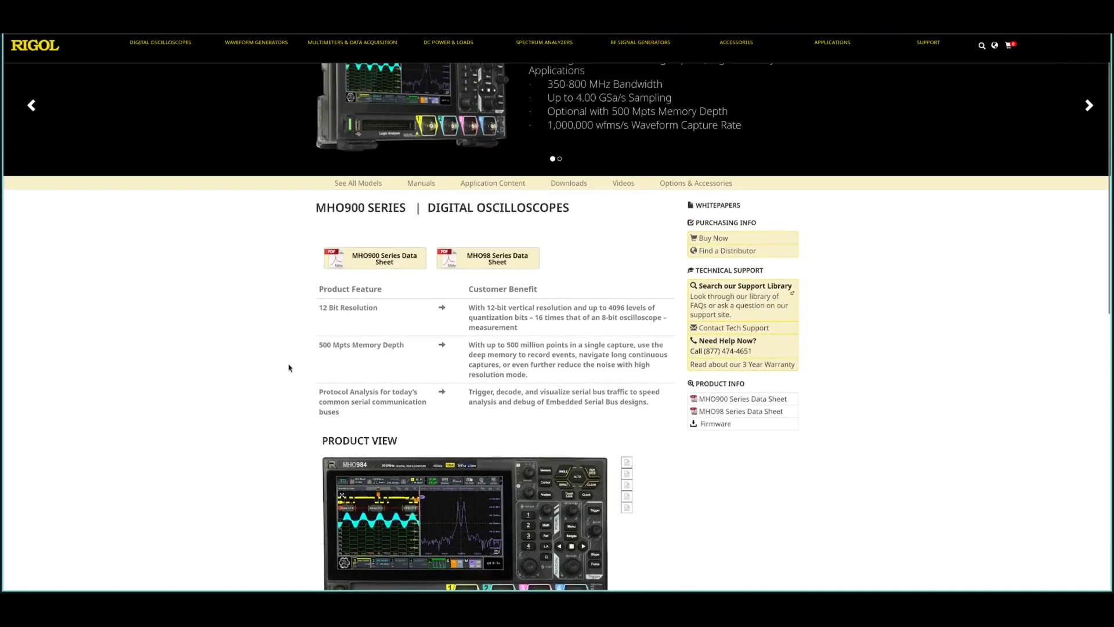
pyautogui.scroll(-3)
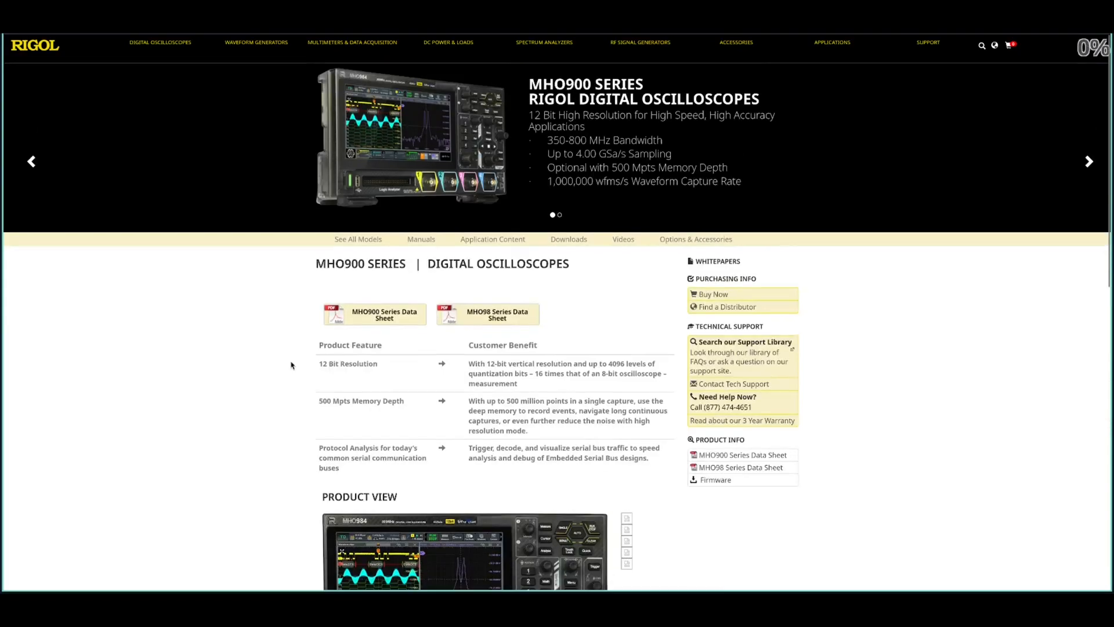
pyautogui.scroll(-3)
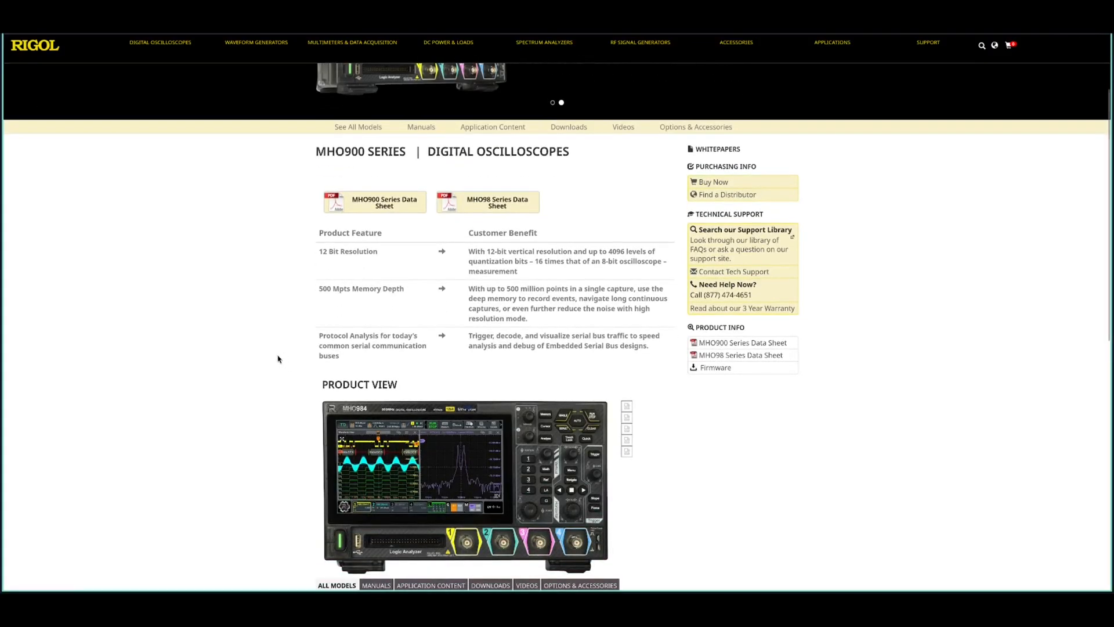
pyautogui.moveTo(268, 379)
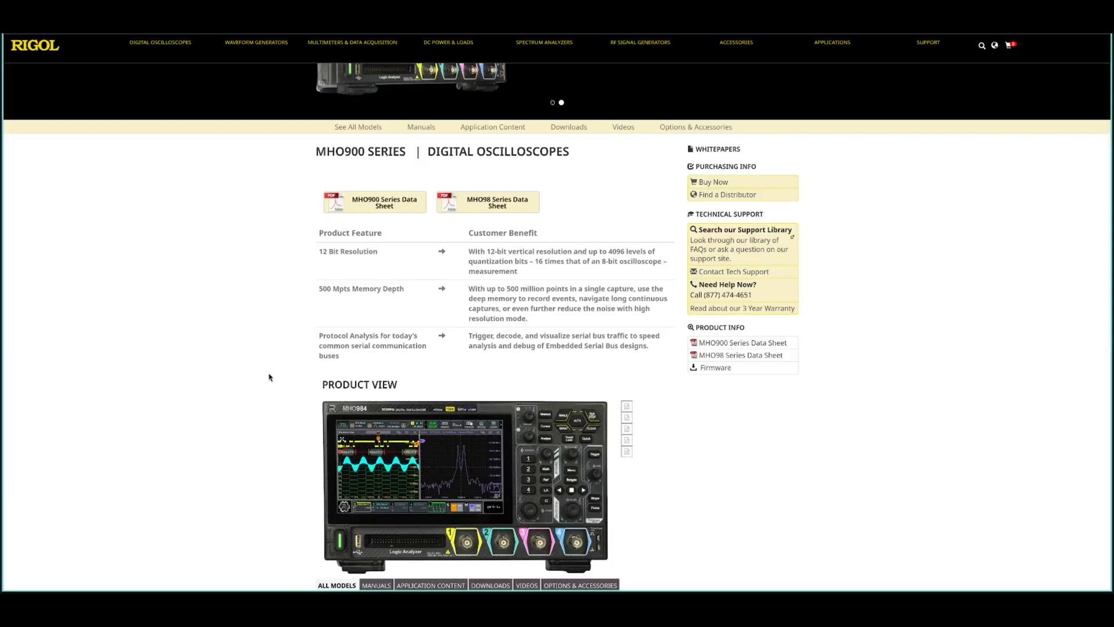
pyautogui.moveTo(223, 344)
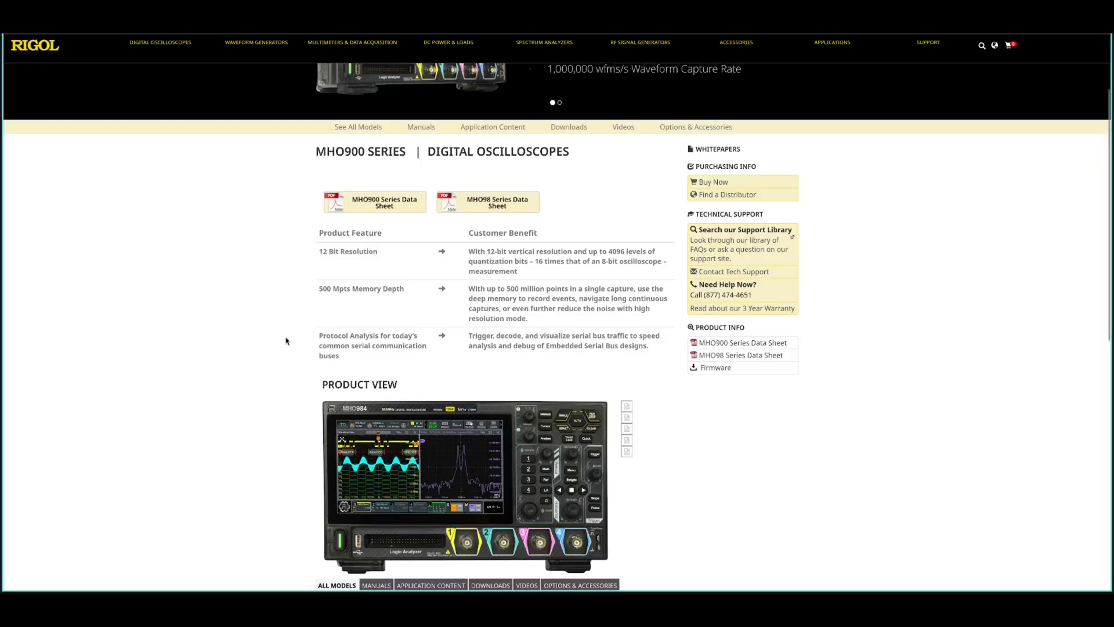
pyautogui.scroll(-3)
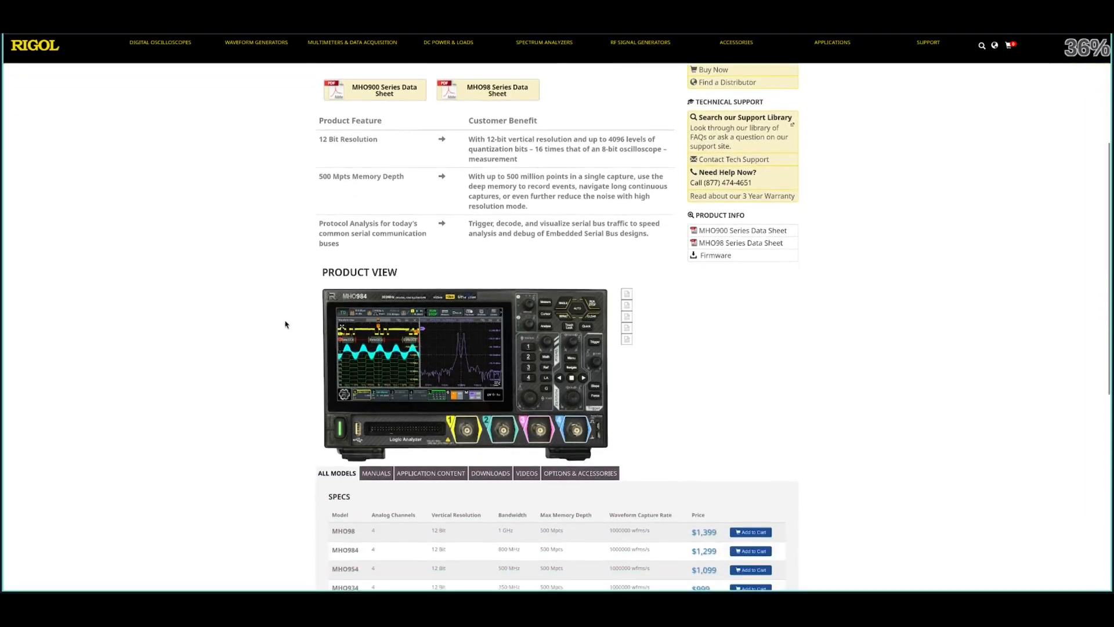
pyautogui.scroll(-3)
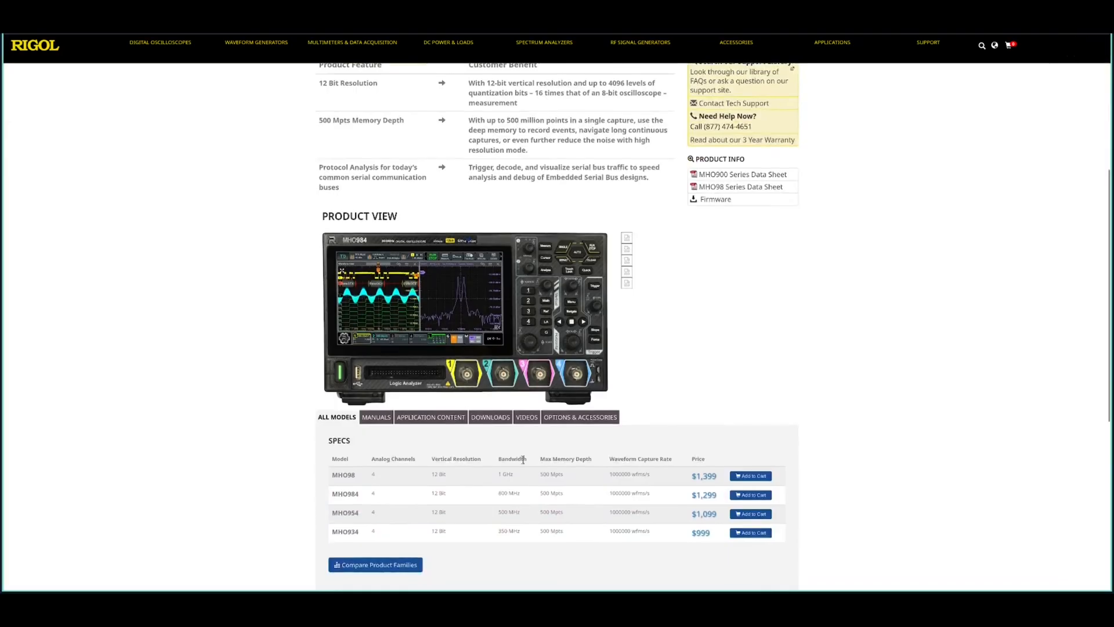
pyautogui.moveTo(268, 327)
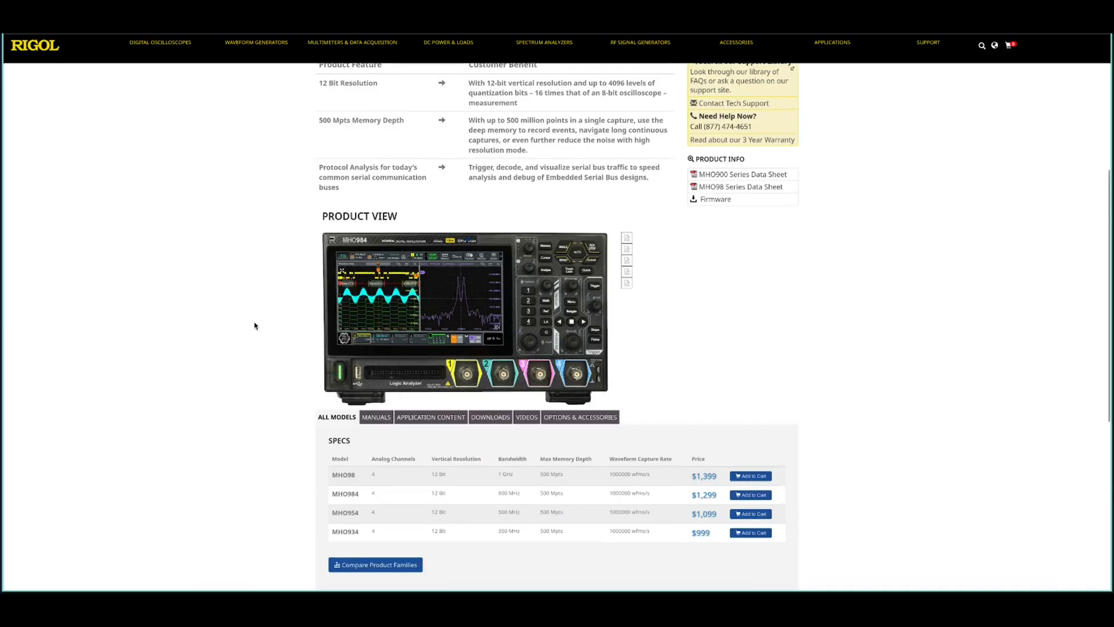
pyautogui.scroll(-3)
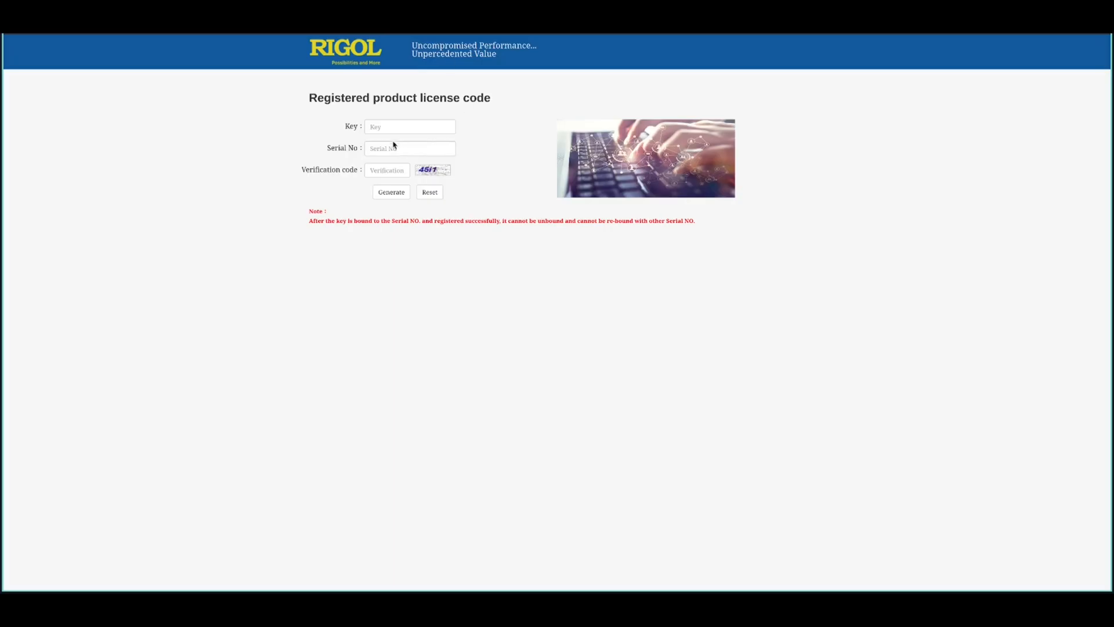
pyautogui.click(409, 126)
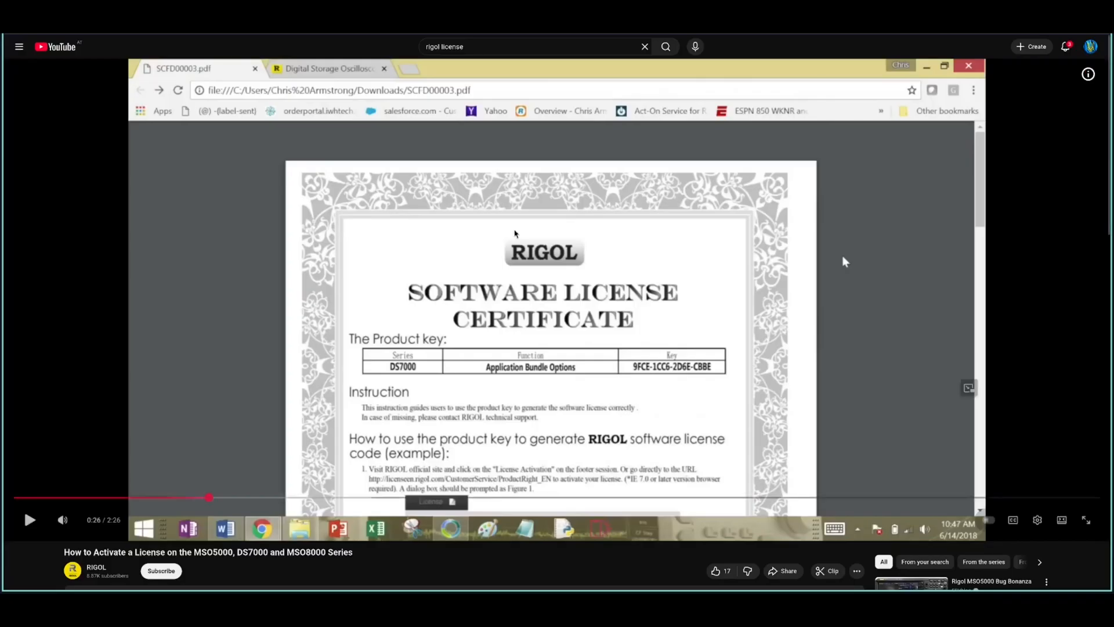
pyautogui.moveTo(357, 411)
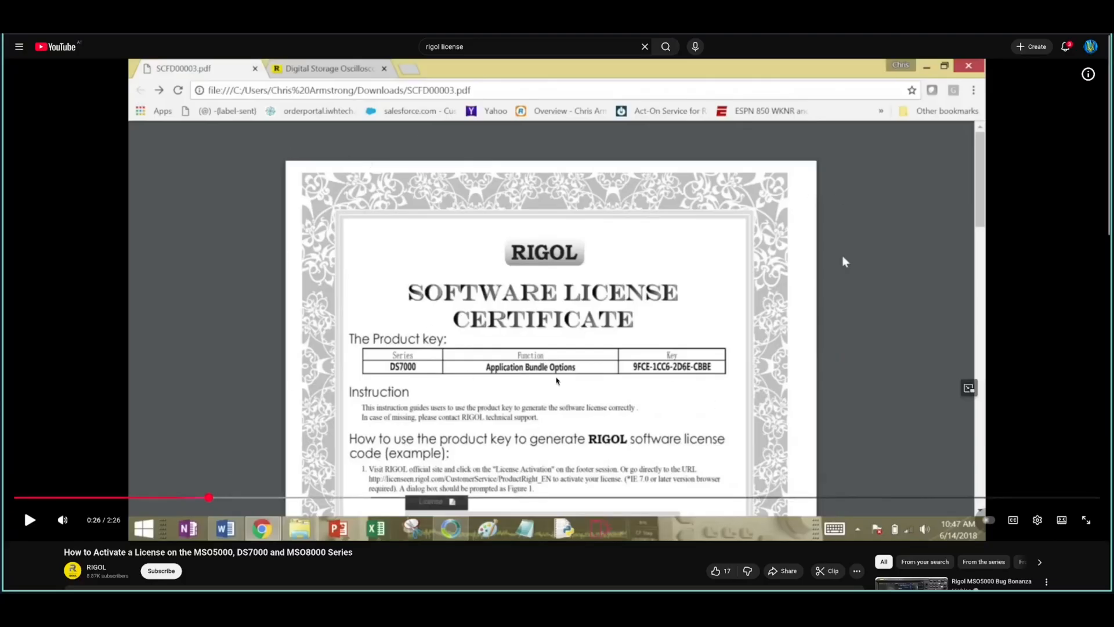
pyautogui.moveTo(695, 376)
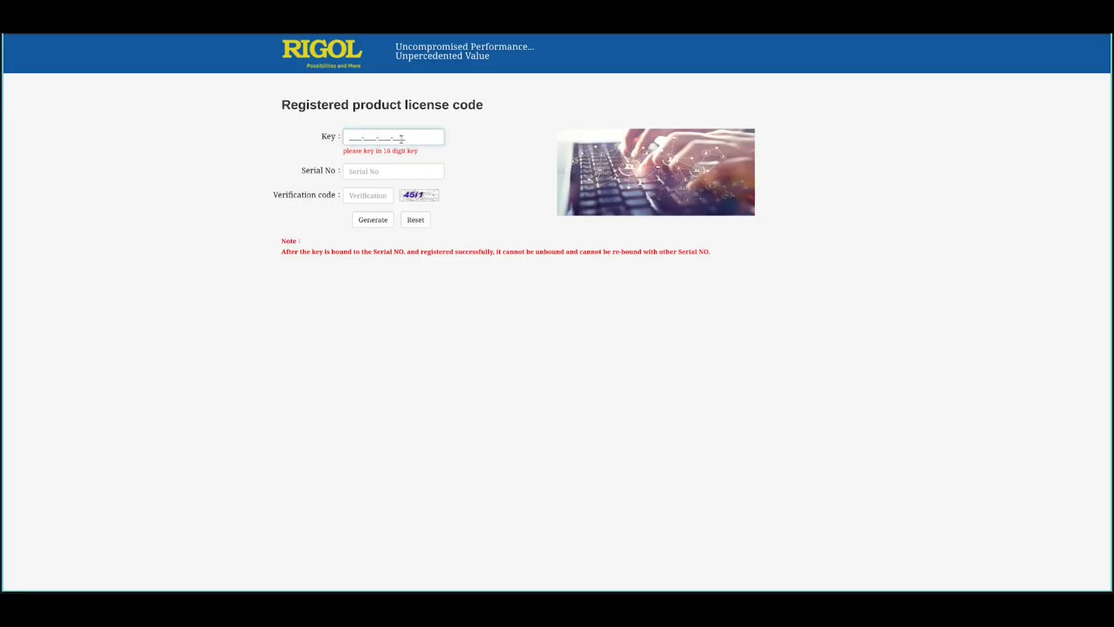
pyautogui.click(393, 171)
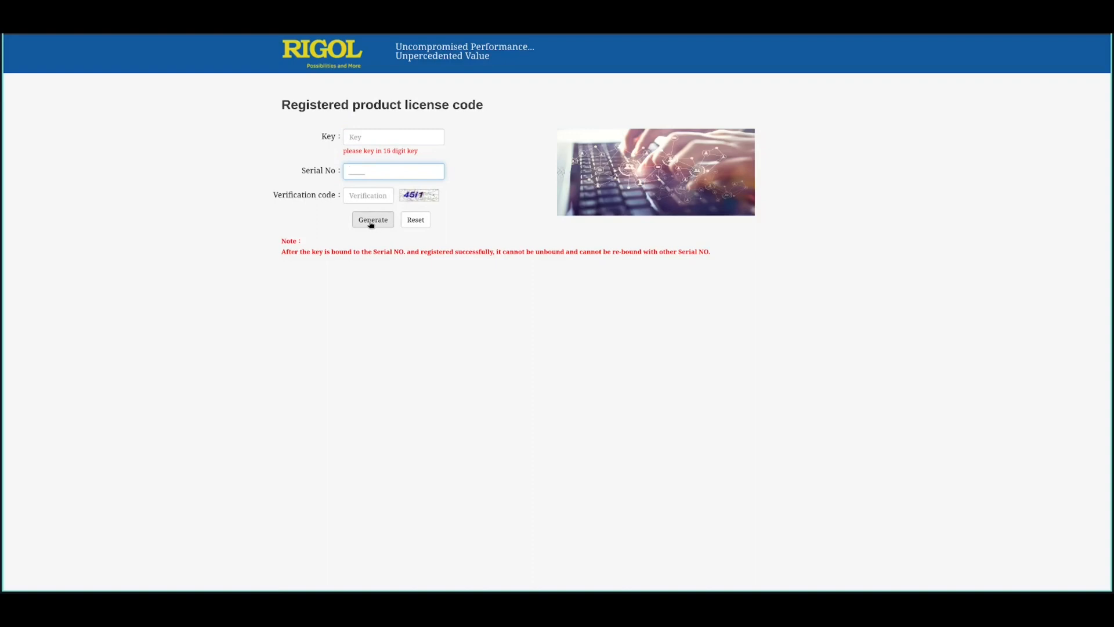
pyautogui.moveTo(400, 186)
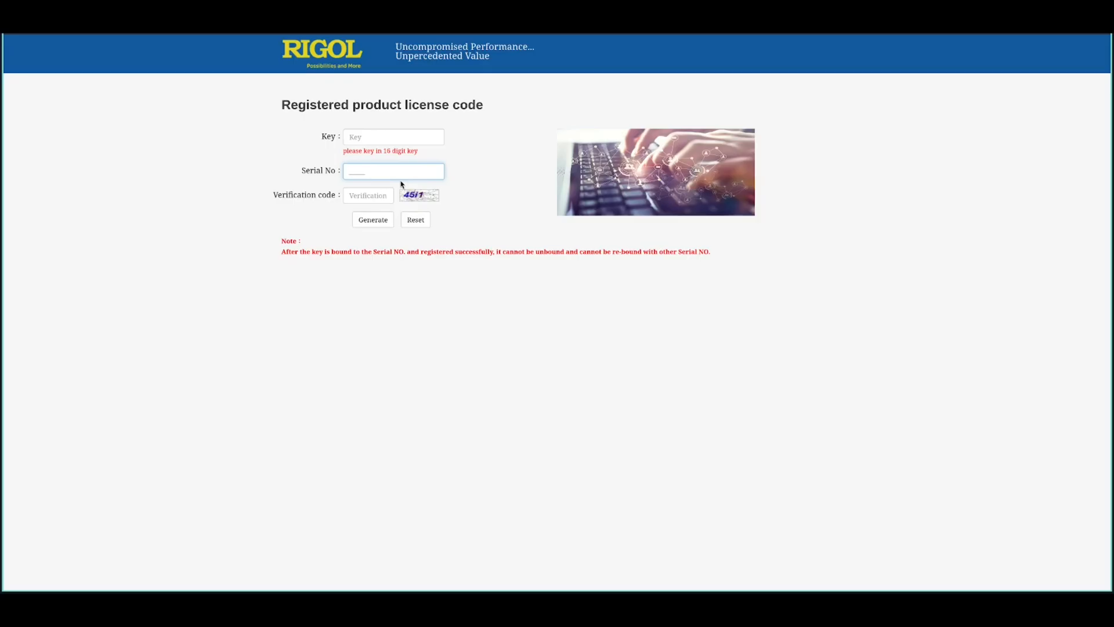
pyautogui.click(394, 171)
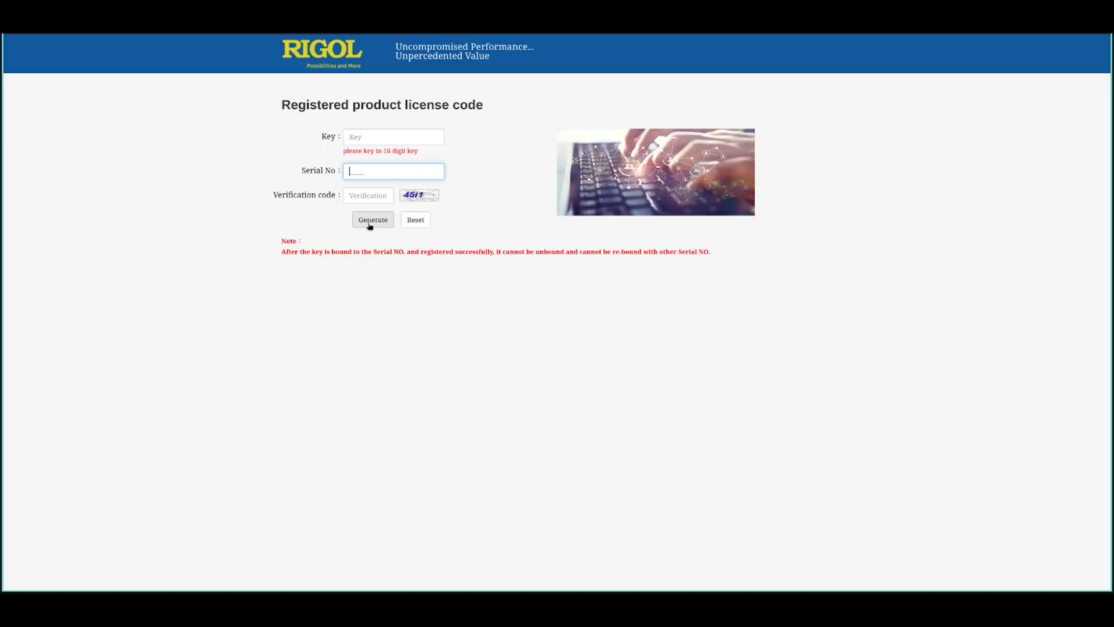
pyautogui.moveTo(389, 233)
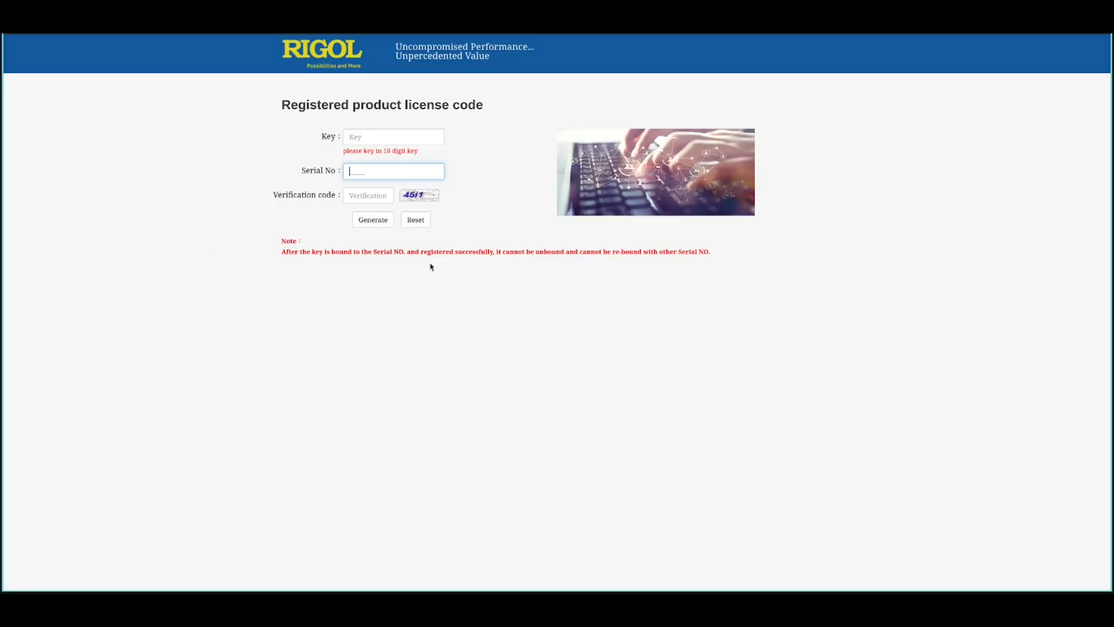
pyautogui.moveTo(436, 280)
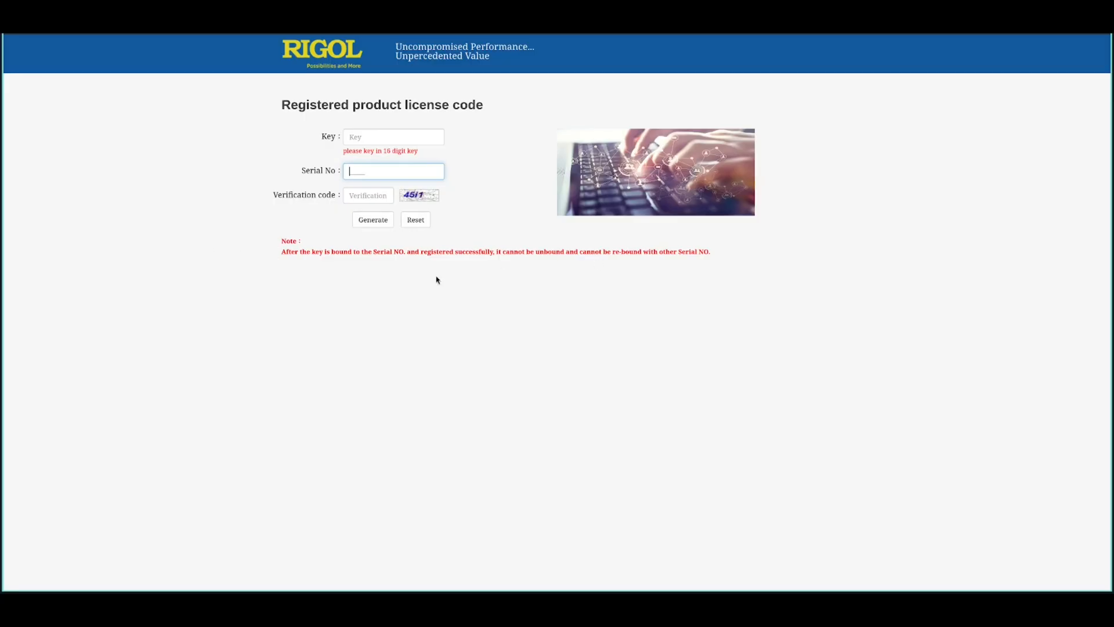
pyautogui.moveTo(483, 282)
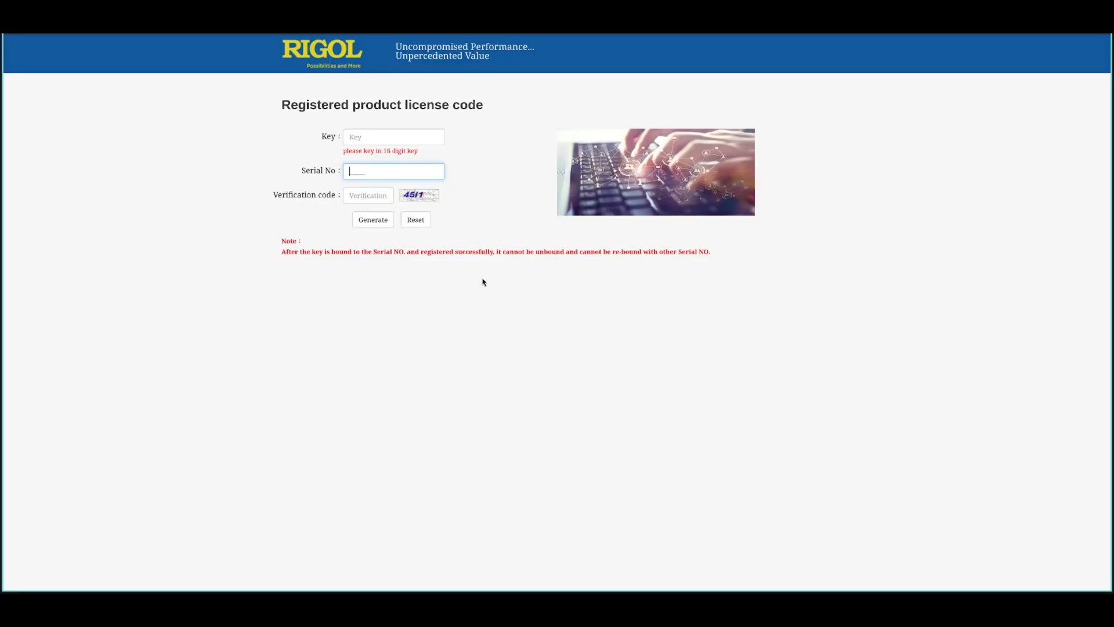
pyautogui.moveTo(492, 223)
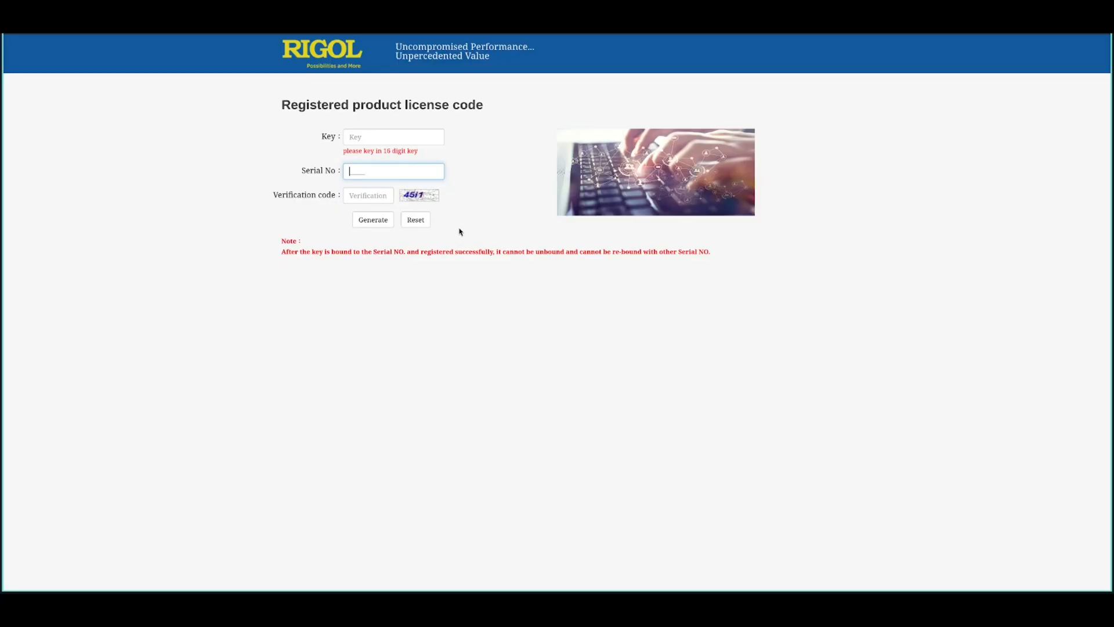
pyautogui.moveTo(489, 193)
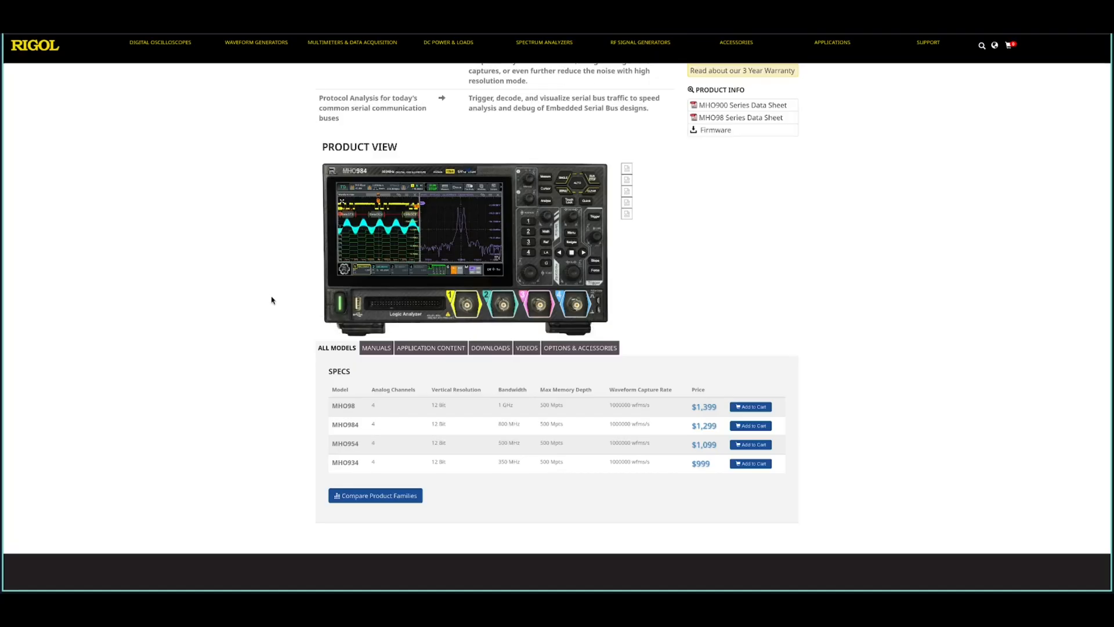
pyautogui.moveTo(294, 219)
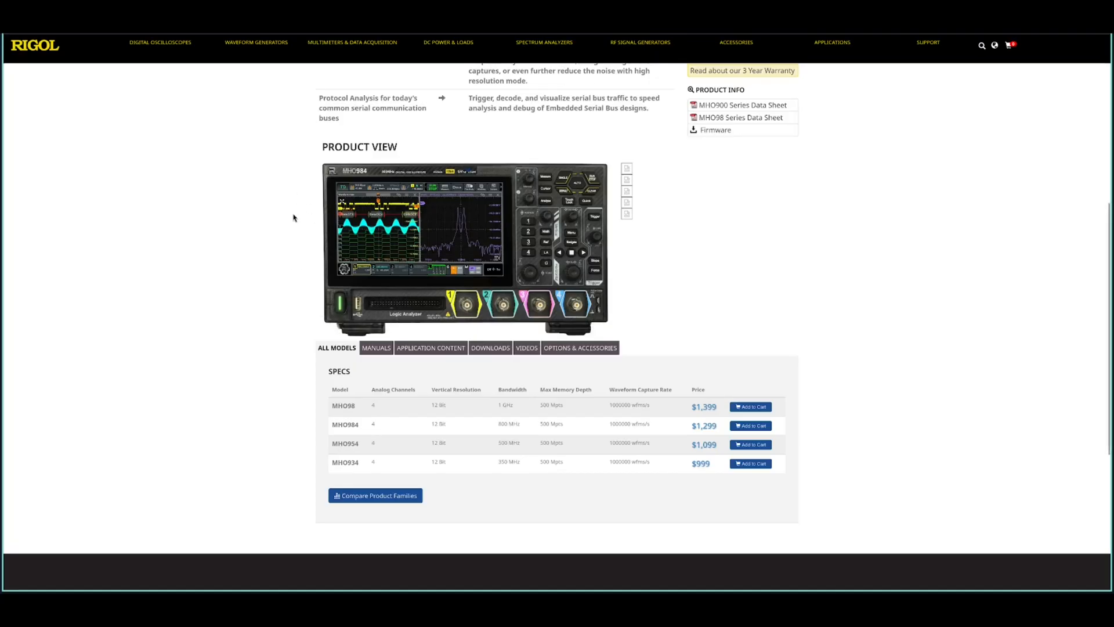
pyautogui.moveTo(297, 221)
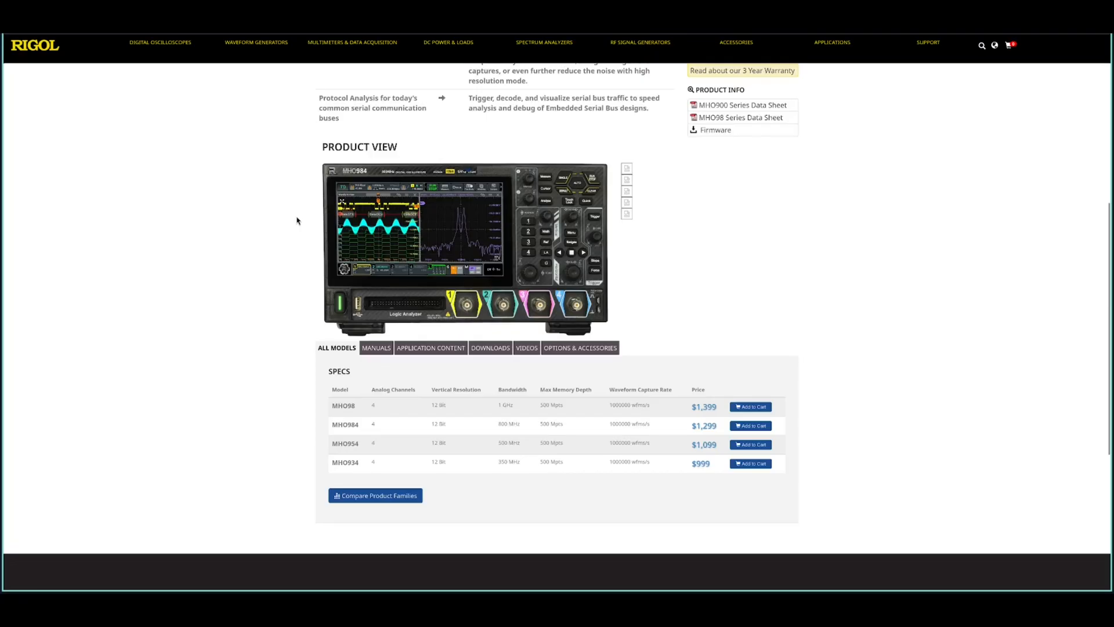
pyautogui.moveTo(285, 235)
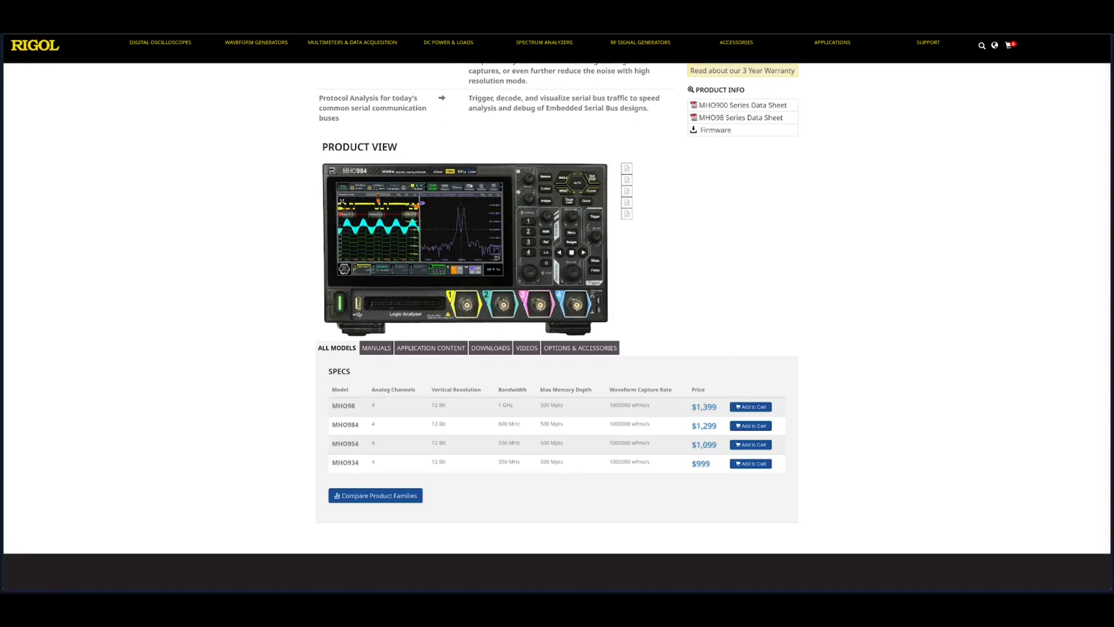
pyautogui.moveTo(157, 311)
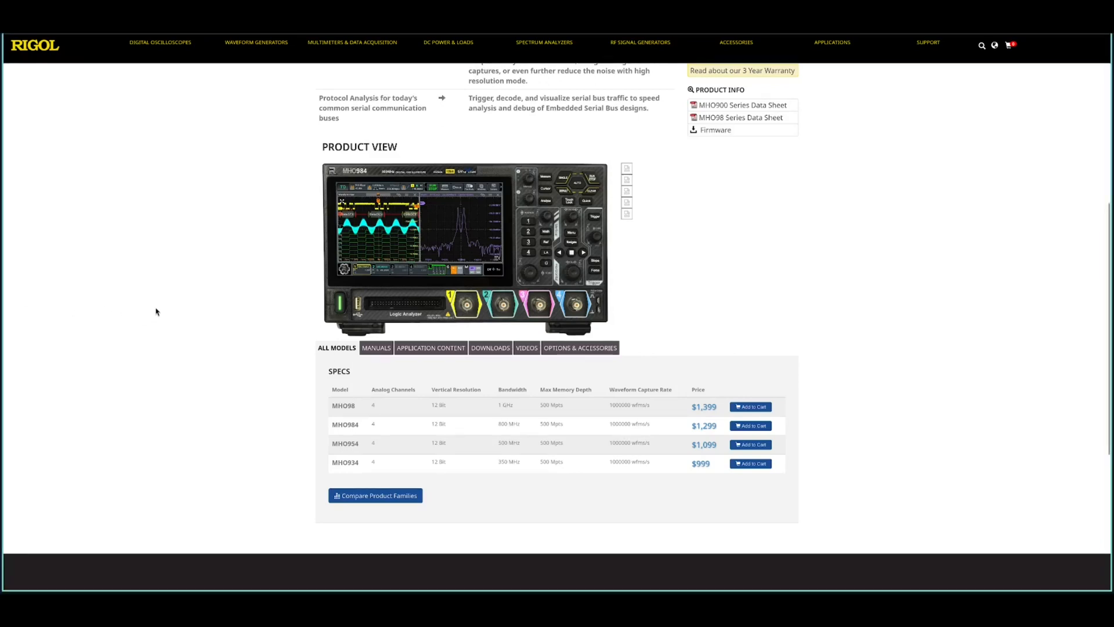
pyautogui.moveTo(252, 285)
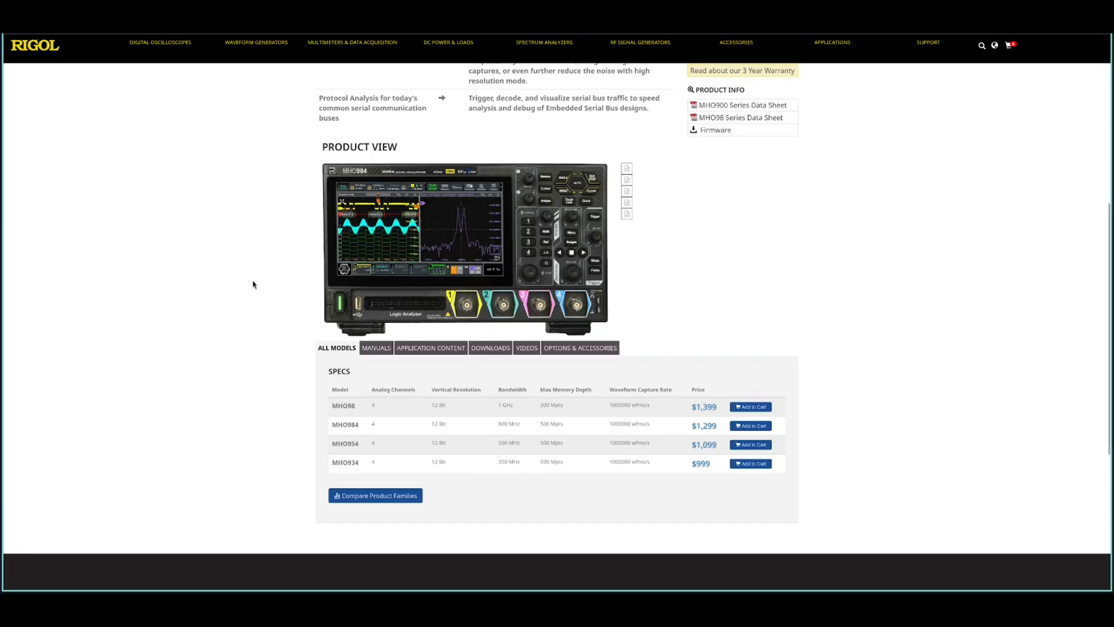
pyautogui.moveTo(288, 268)
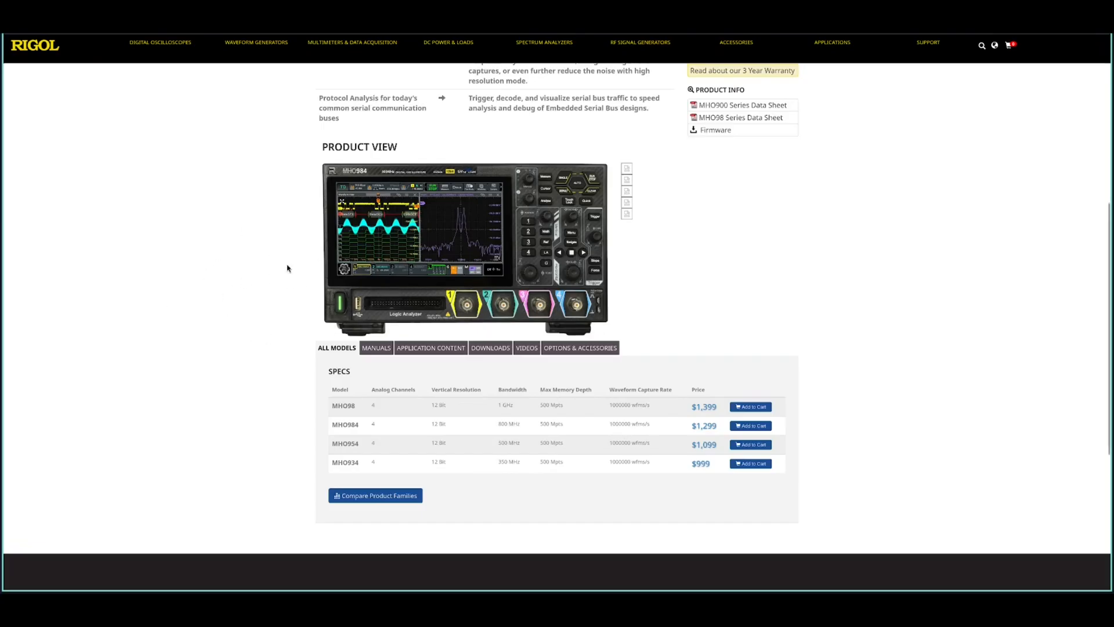
pyautogui.moveTo(270, 208)
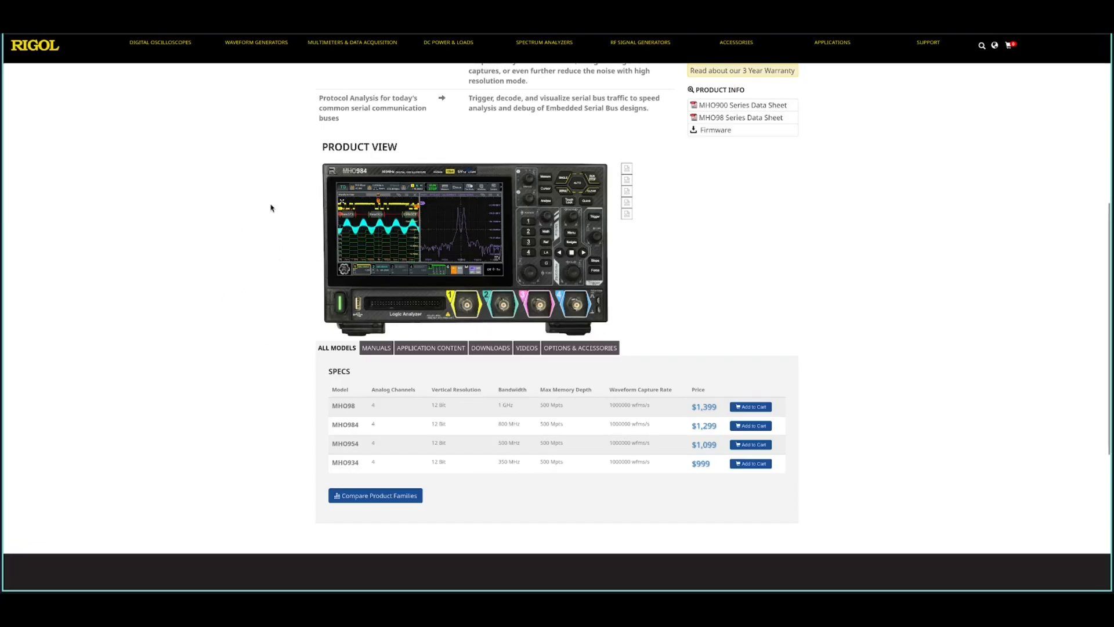
pyautogui.moveTo(242, 249)
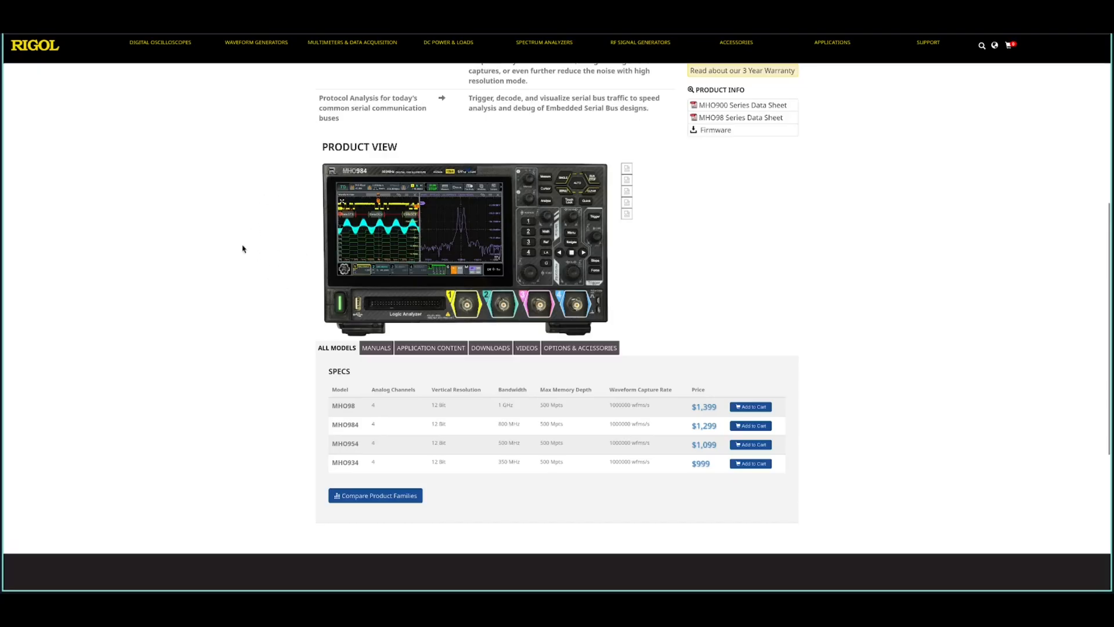
pyautogui.moveTo(271, 282)
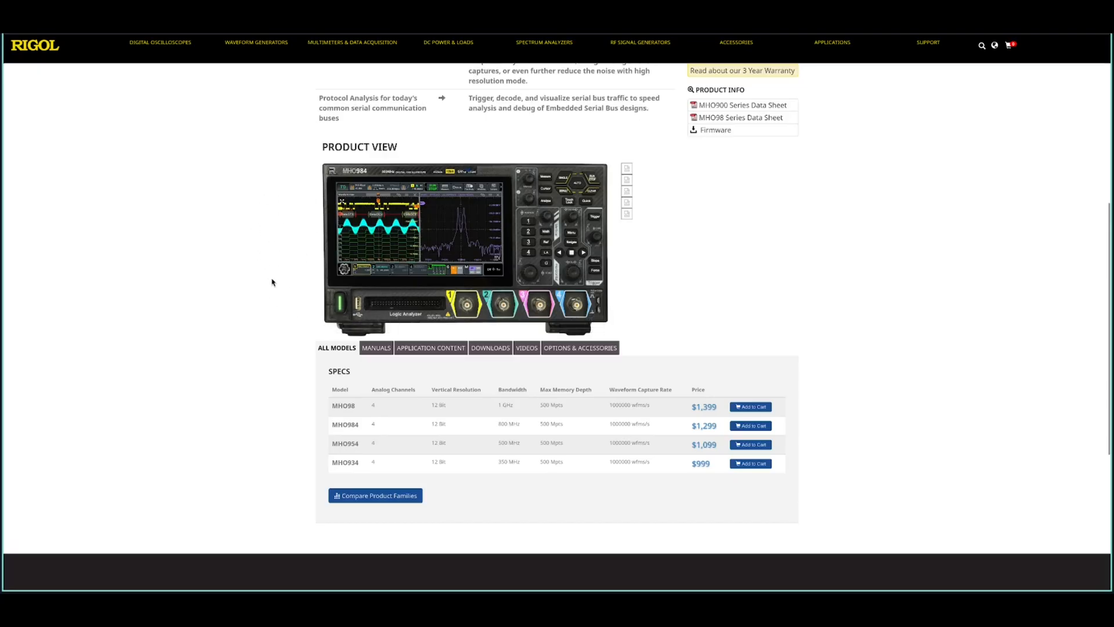
pyautogui.moveTo(271, 272)
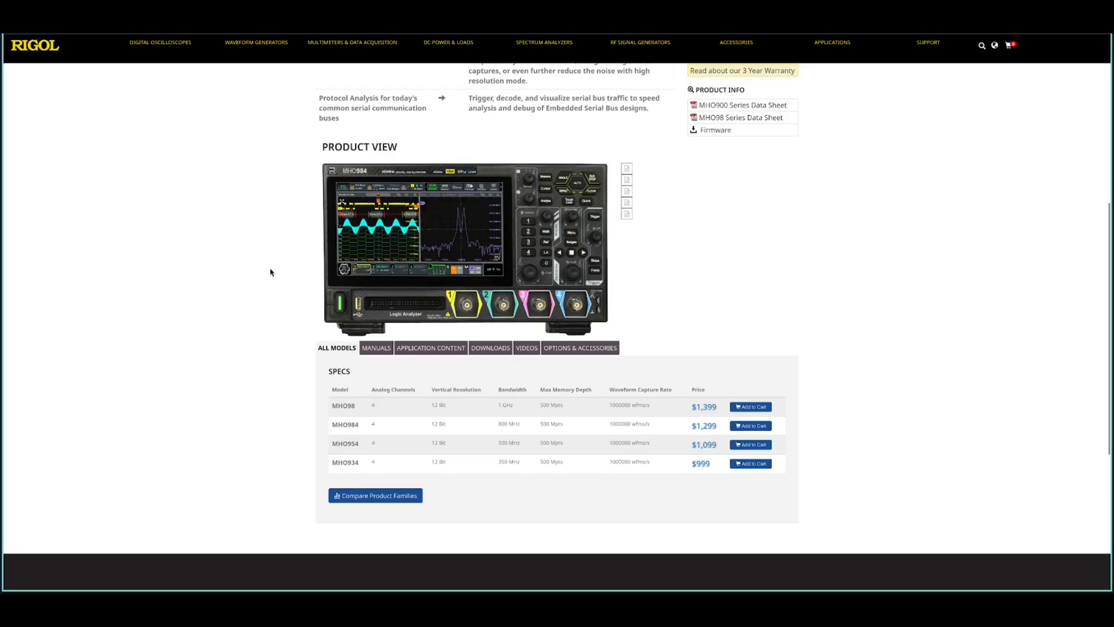
pyautogui.moveTo(256, 224)
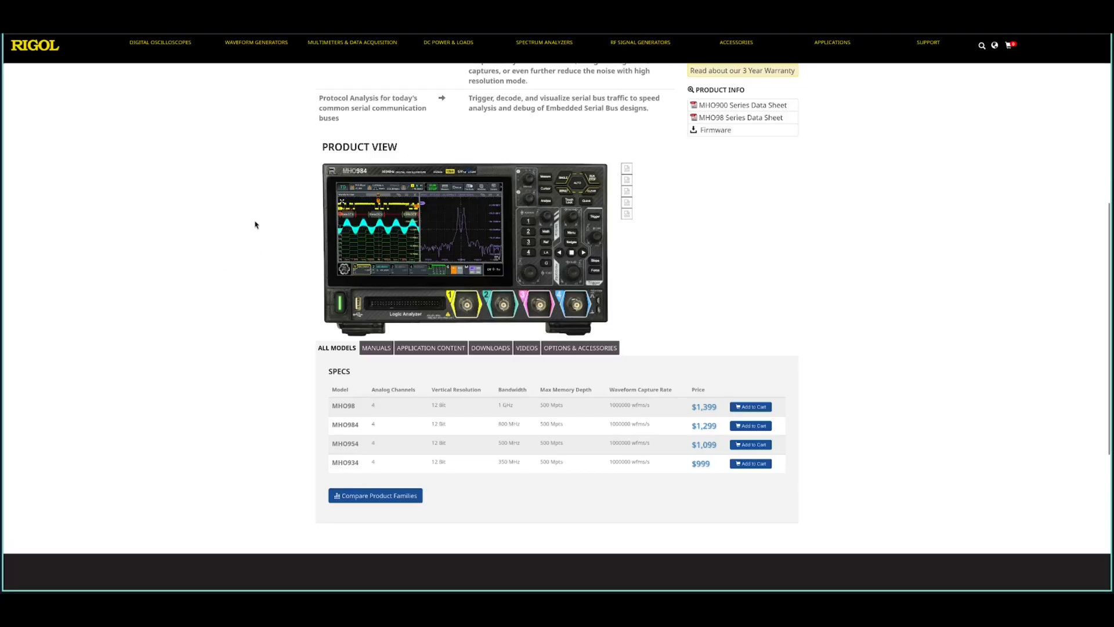
pyautogui.moveTo(268, 263)
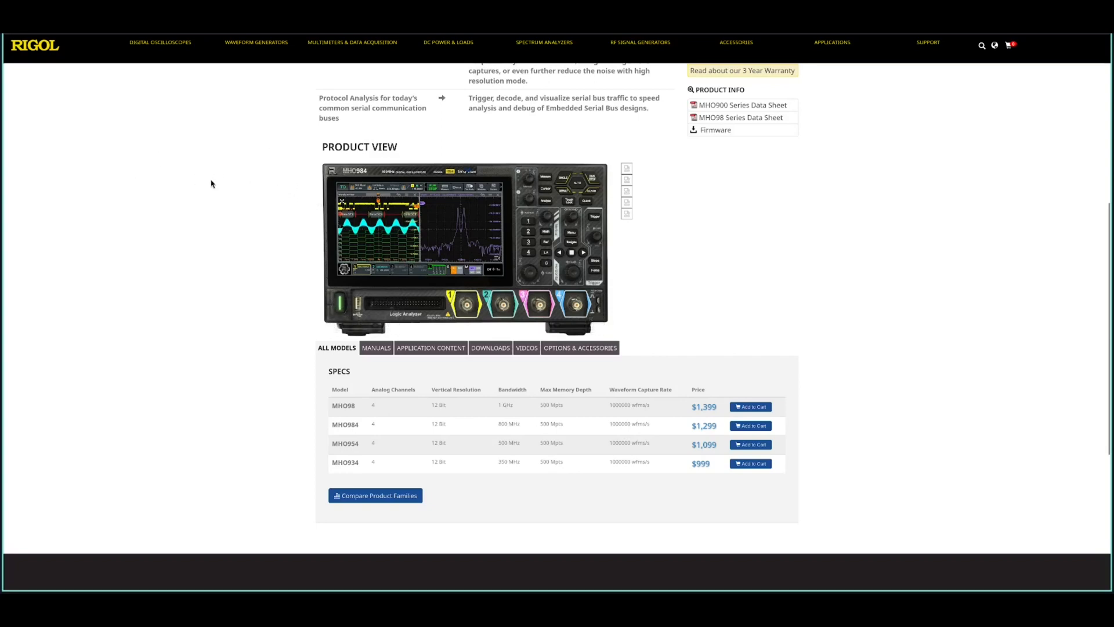
pyautogui.moveTo(243, 197)
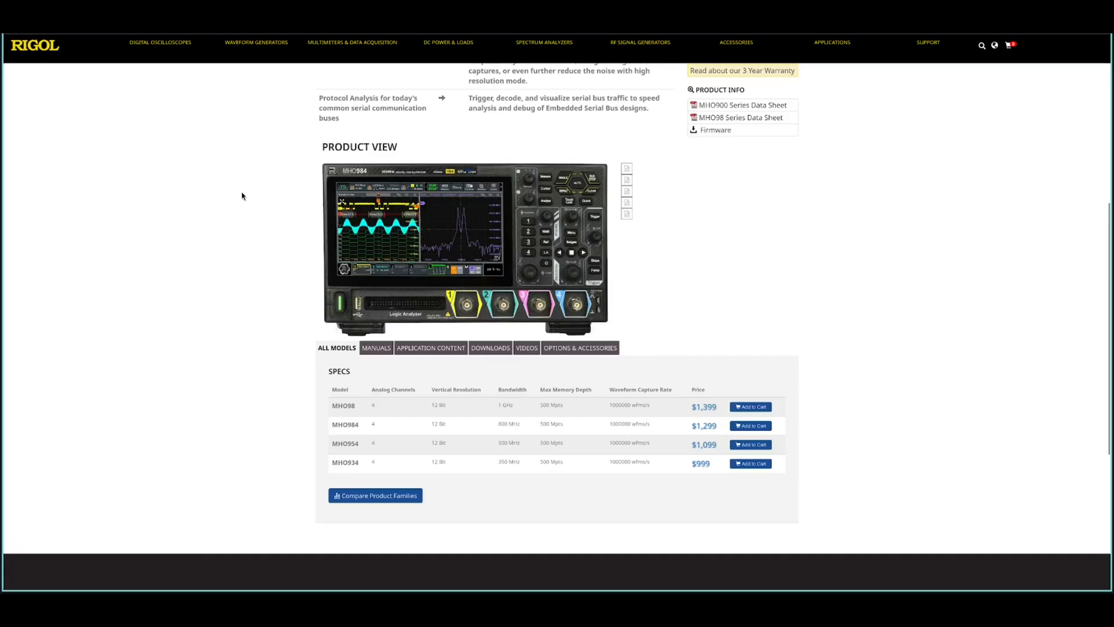
pyautogui.moveTo(290, 197)
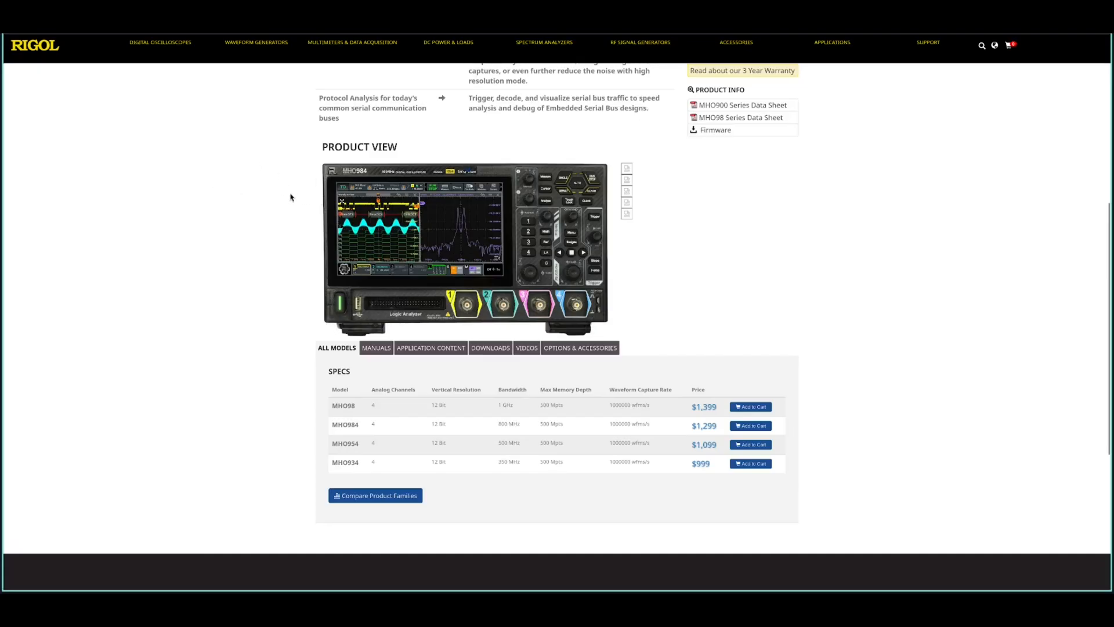
pyautogui.moveTo(288, 213)
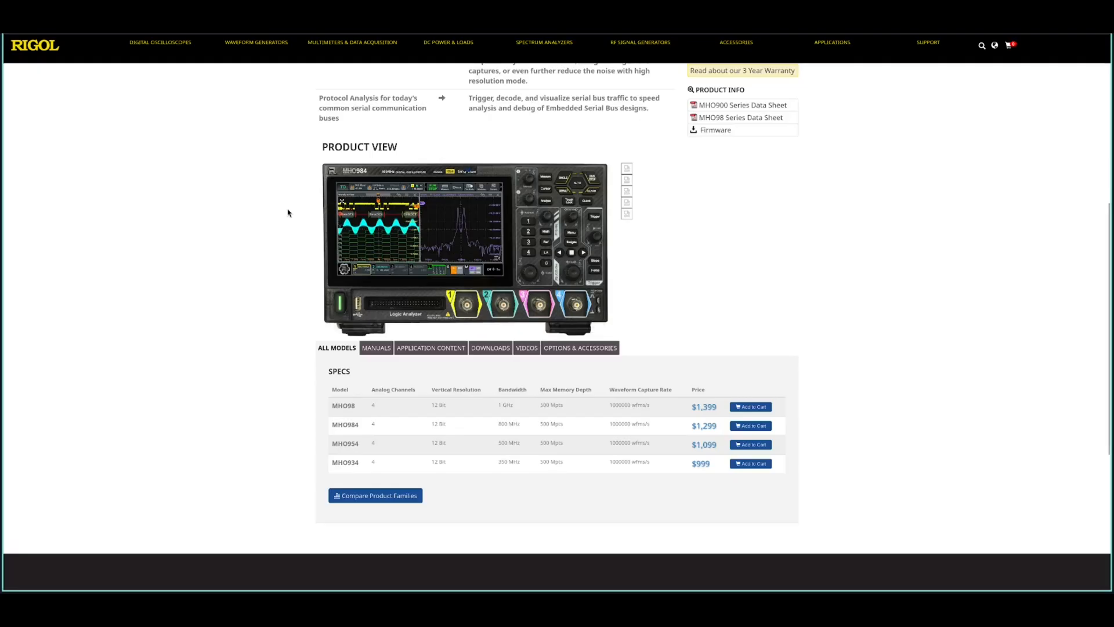
pyautogui.moveTo(366, 120)
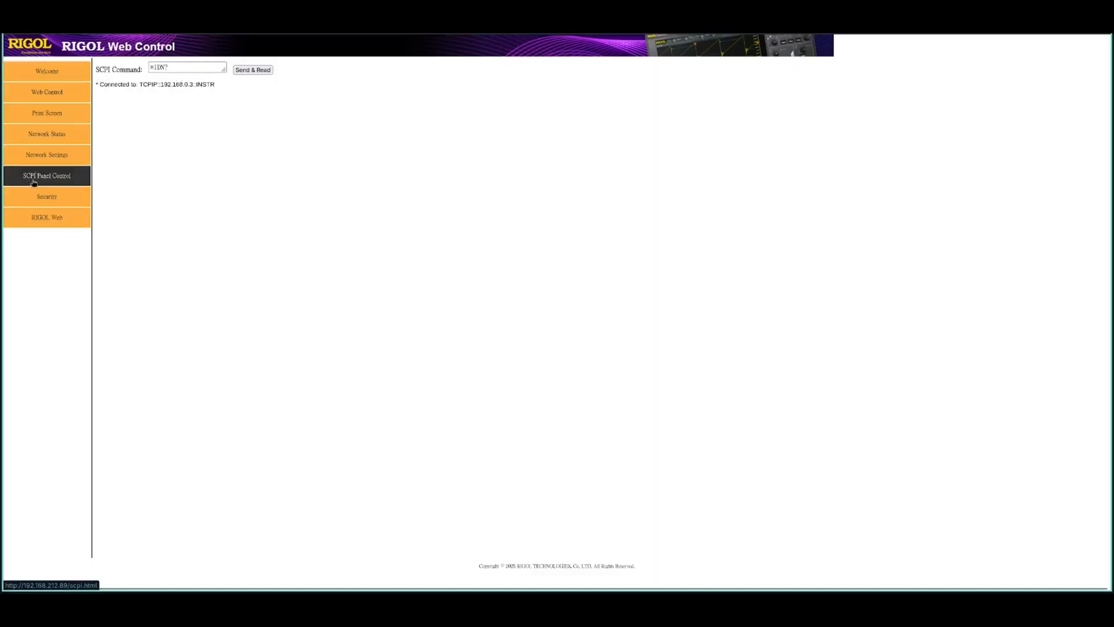
# Step: Switch to SCPI Panel Control and drag the command box larger for a long license string
pyautogui.click(187, 67)
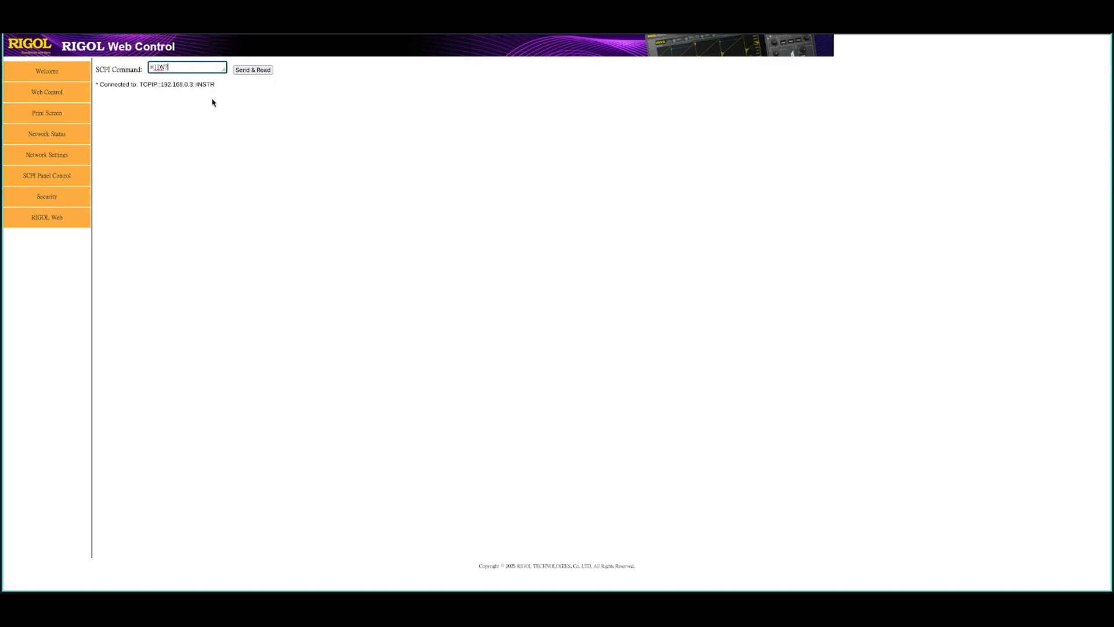
pyautogui.moveTo(225, 75); pyautogui.dragTo(396, 173)
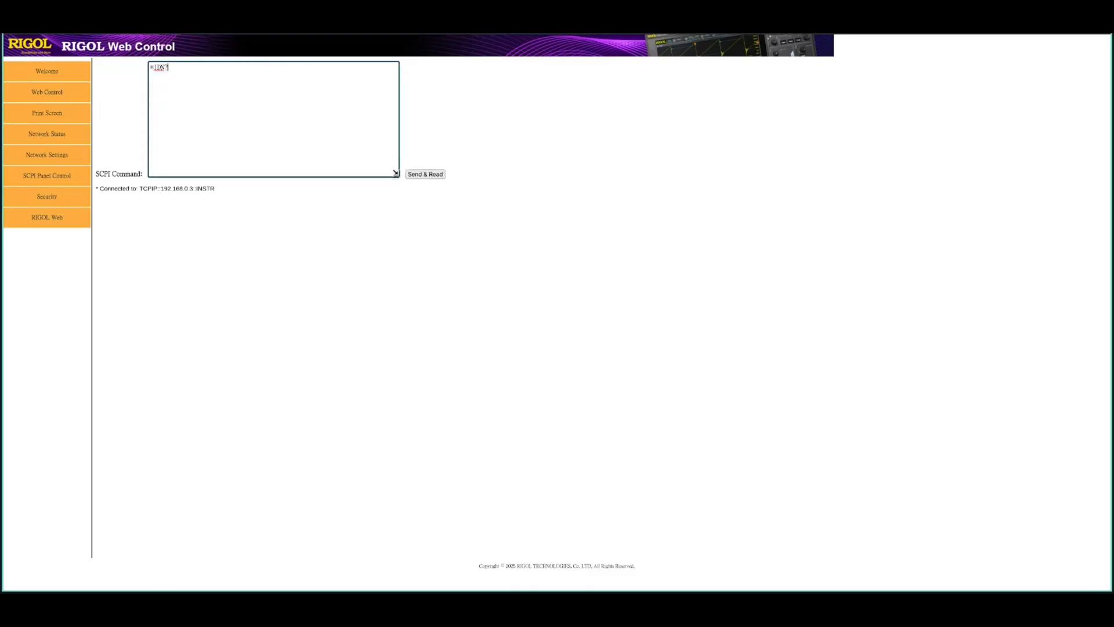
pyautogui.moveTo(394, 173); pyautogui.dragTo(412, 196)
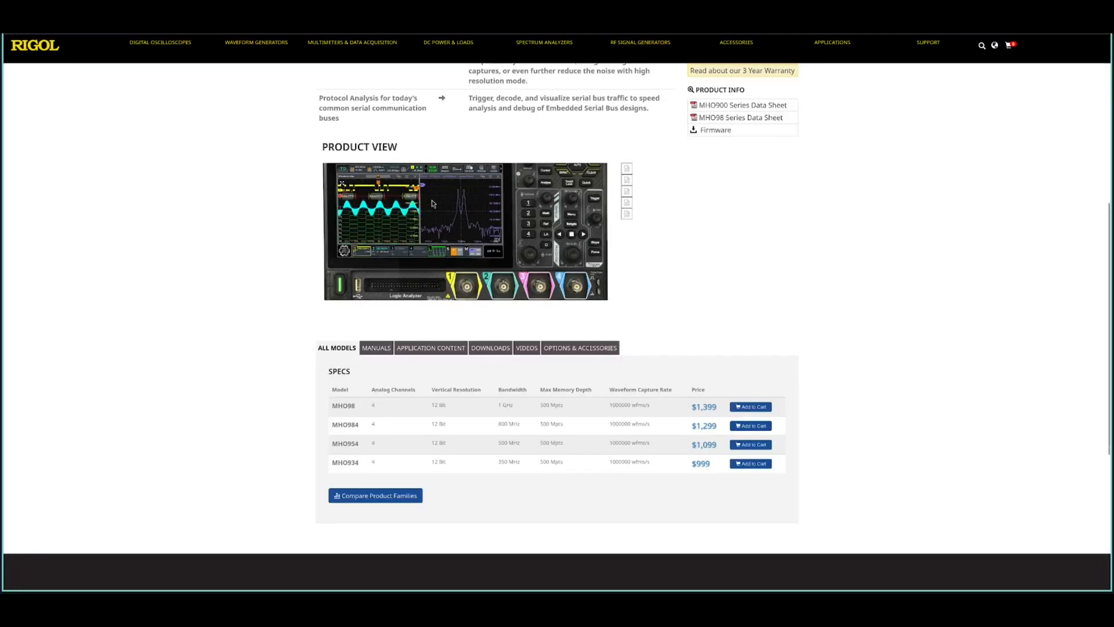
# Step: From the MANUALS list, load the MHO900 Programming Guide PDF
pyautogui.click(490, 347)
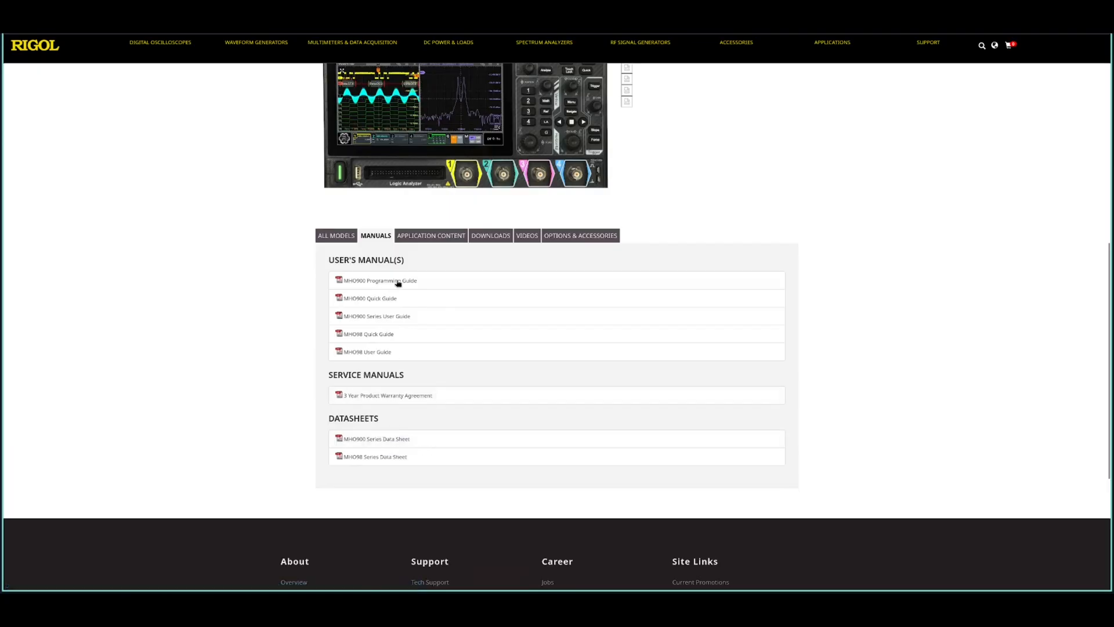
pyautogui.moveTo(380, 280)
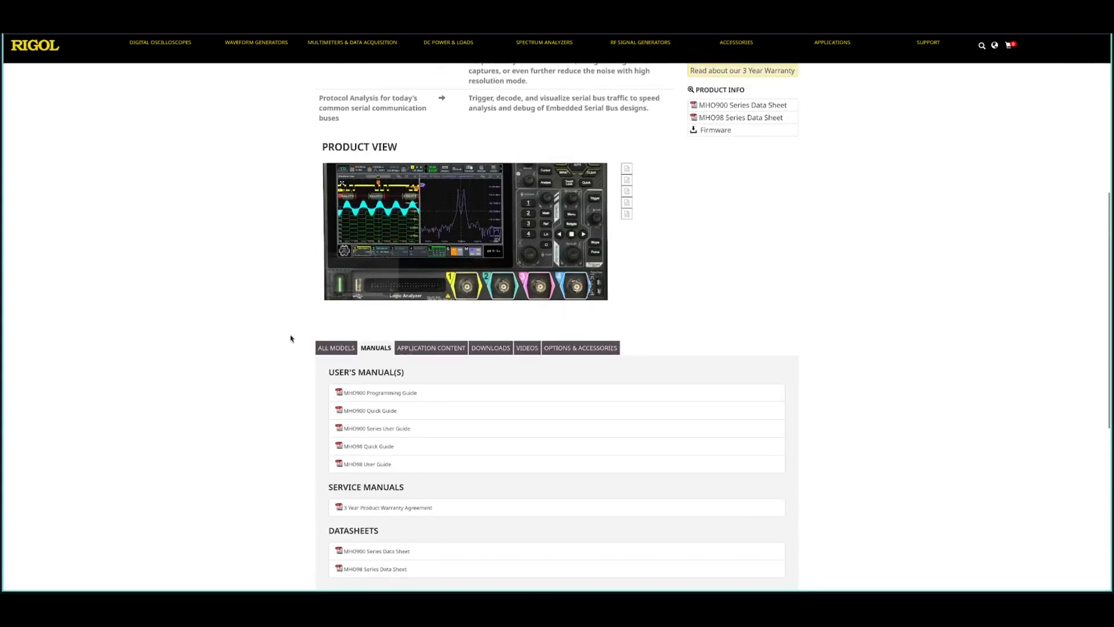
pyautogui.scroll(-3)
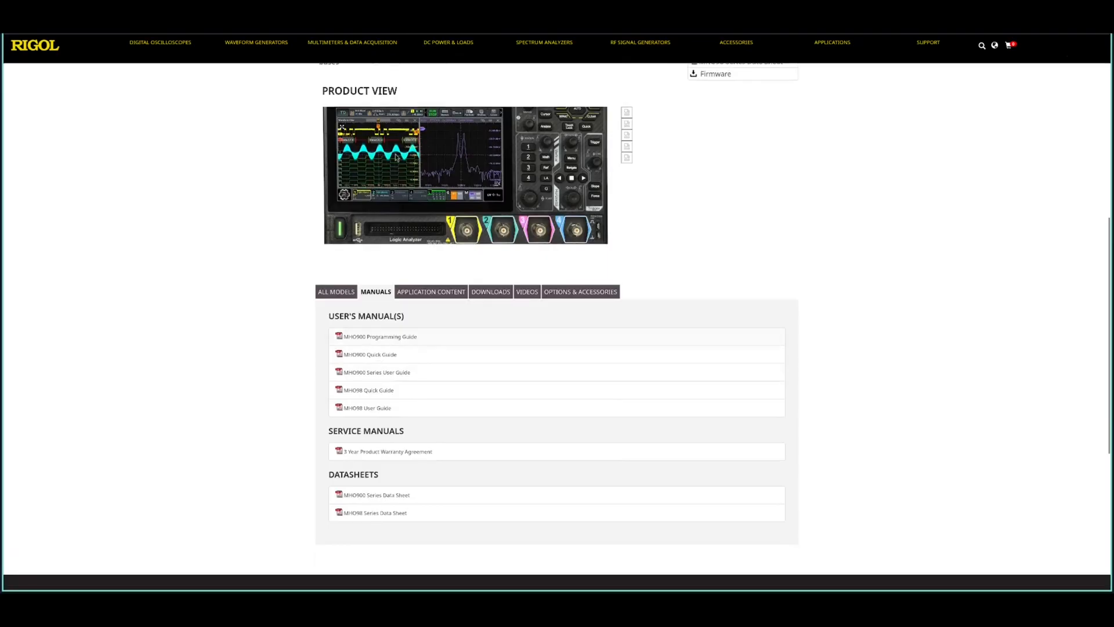
pyautogui.click(381, 337)
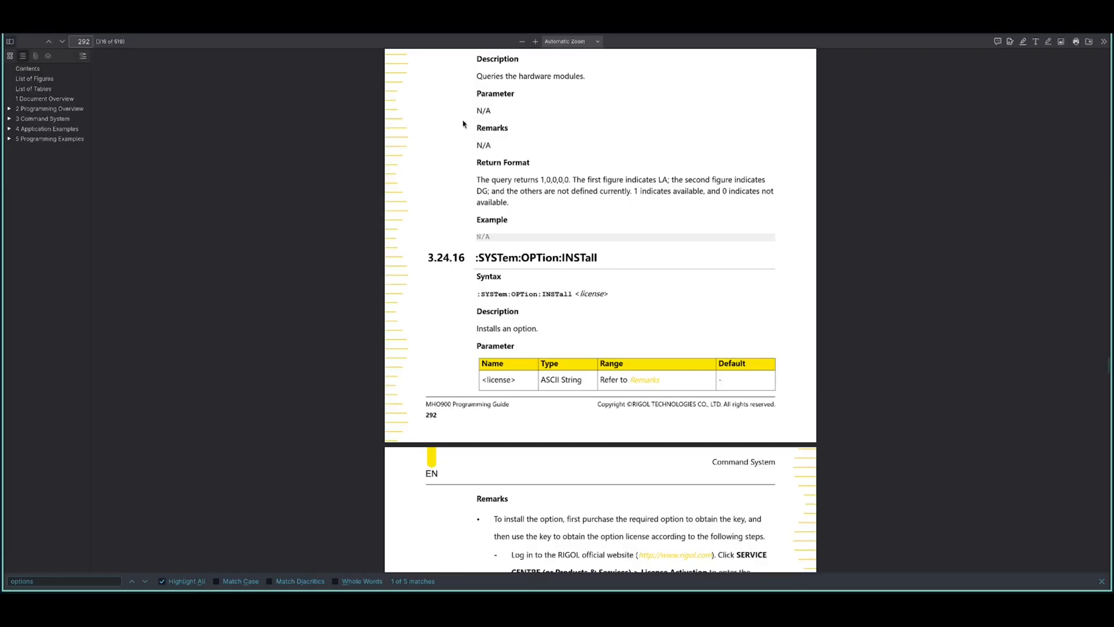
pyautogui.moveTo(478, 254)
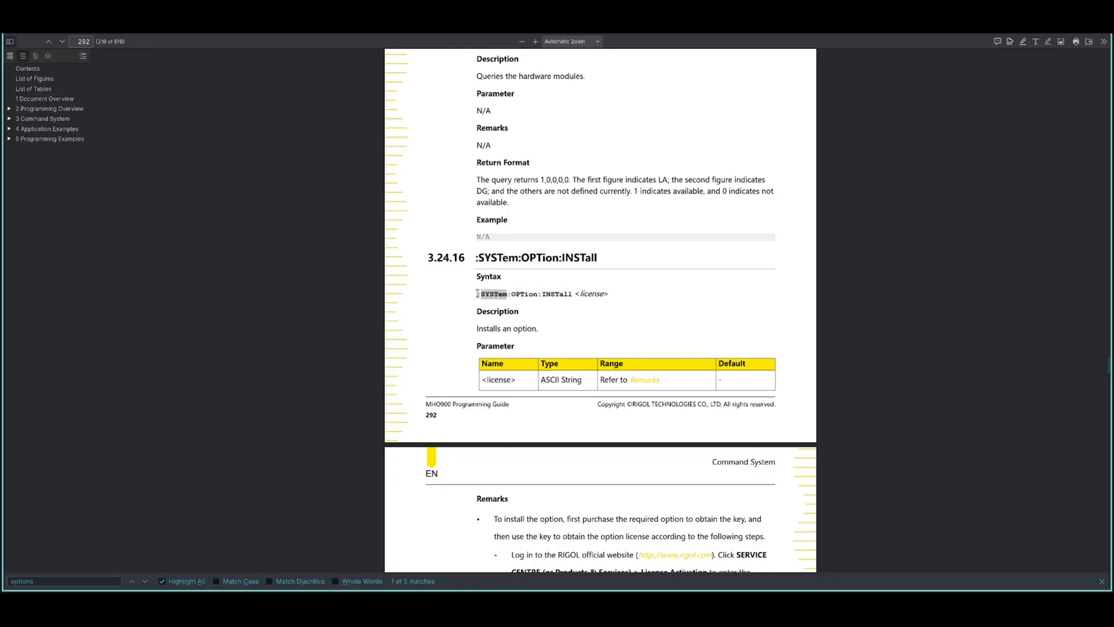
# Step: Scroll the :SYSTem:OPTion:INSTall section down to its Remarks on license format
pyautogui.scroll(-3)
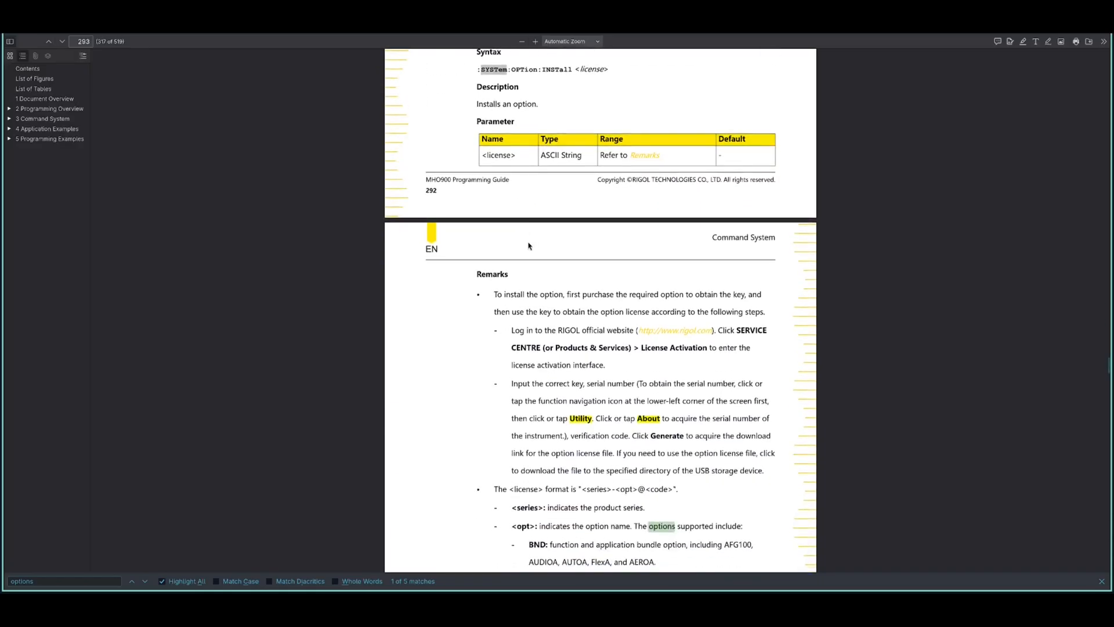
pyautogui.scroll(-3)
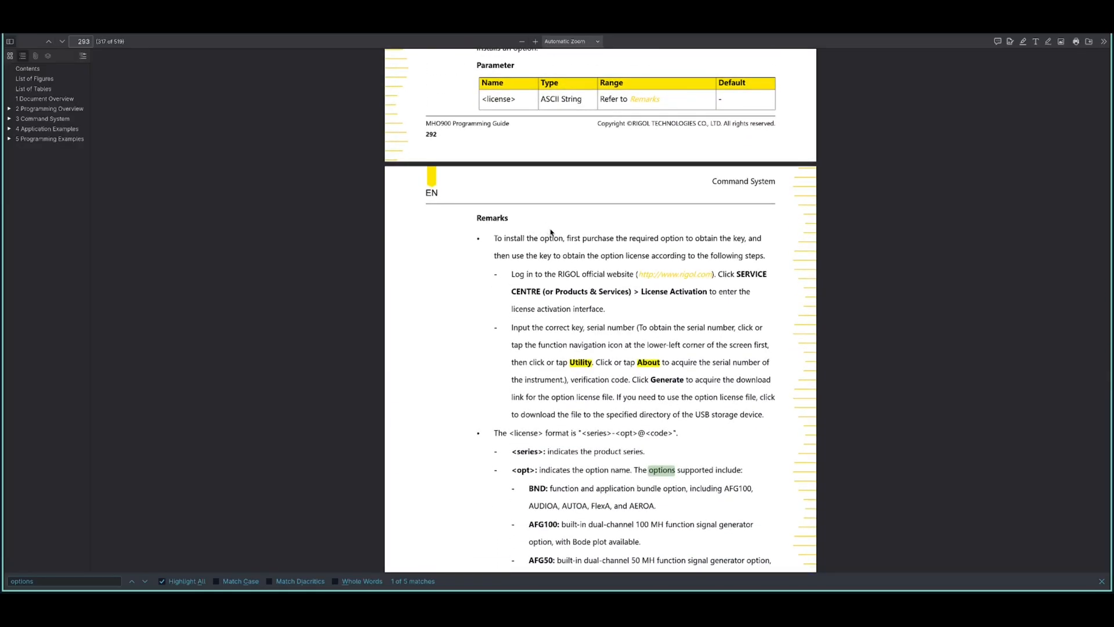
pyautogui.moveTo(532, 255)
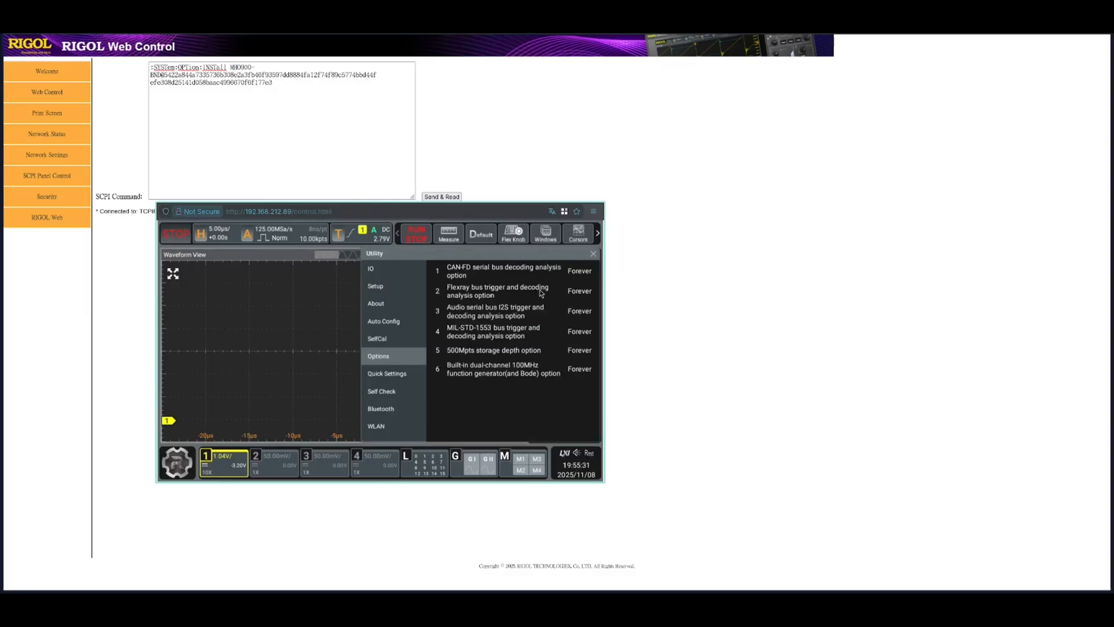
pyautogui.moveTo(477, 363)
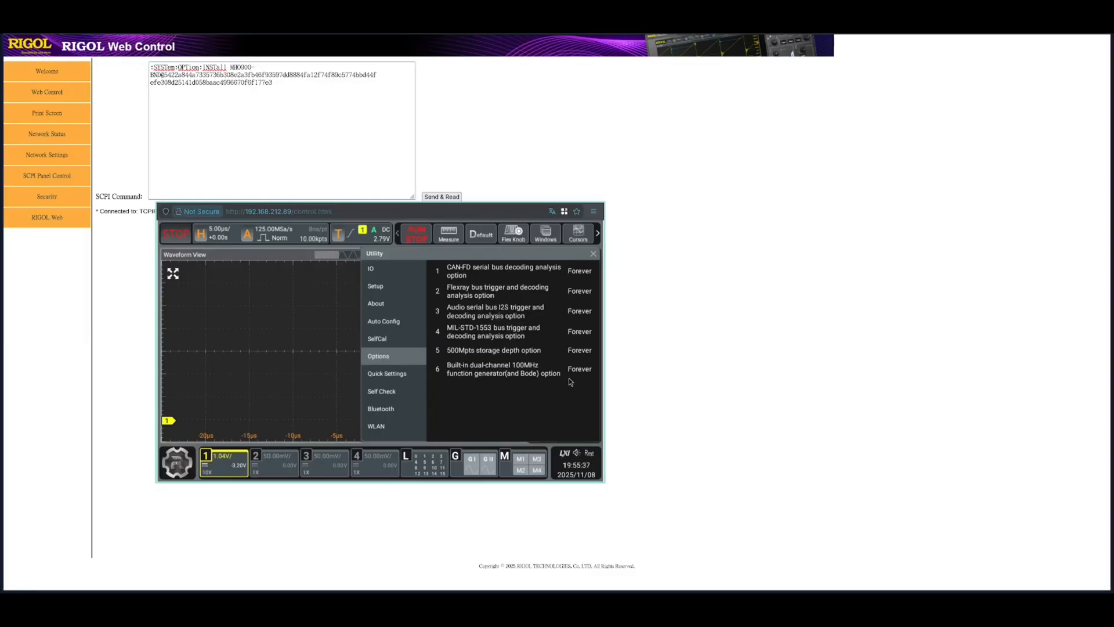
pyautogui.moveTo(572, 376)
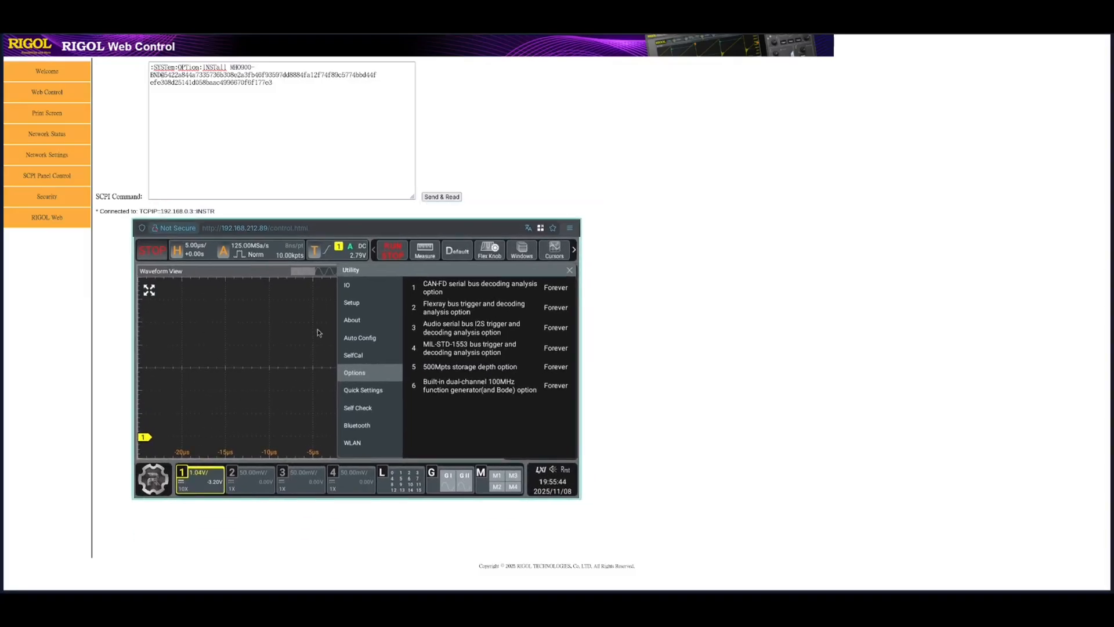
pyautogui.moveTo(210, 298)
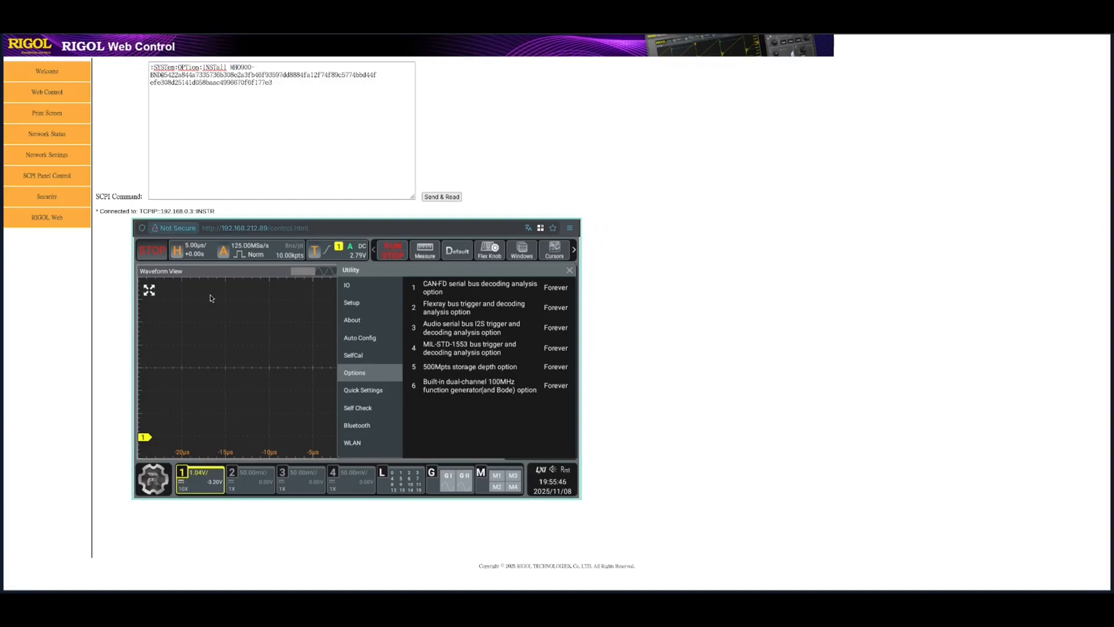